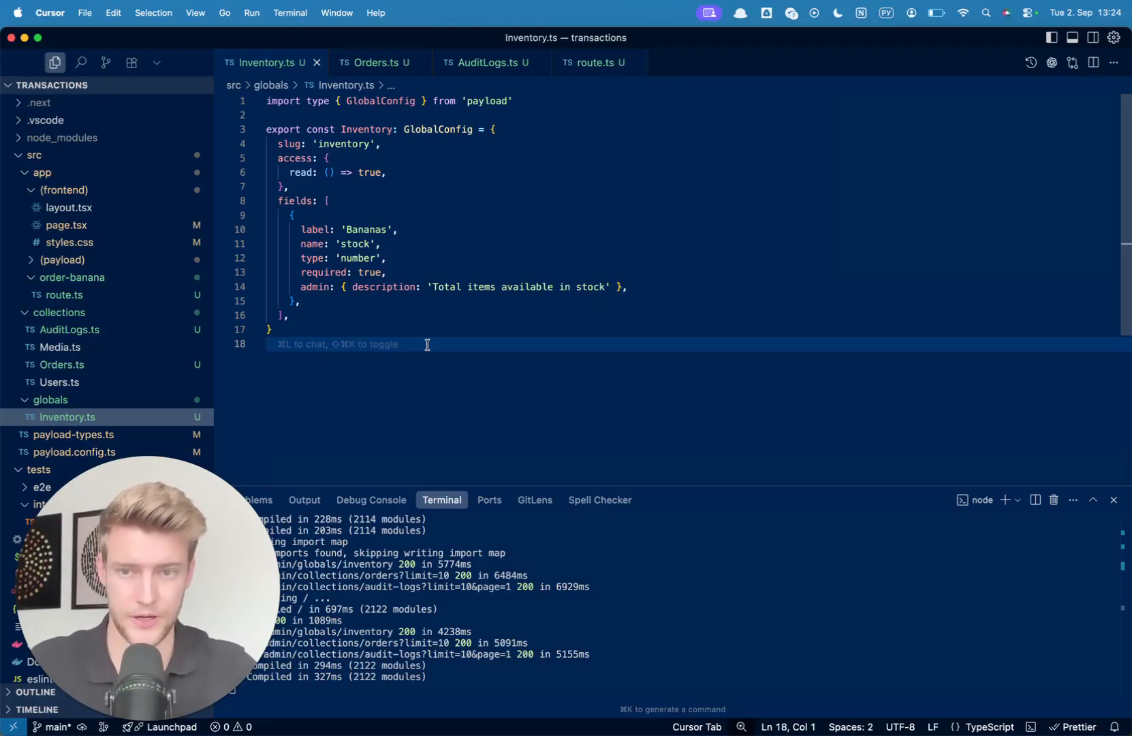
{"action": "mouse_move", "coordinate": [398, 373]}
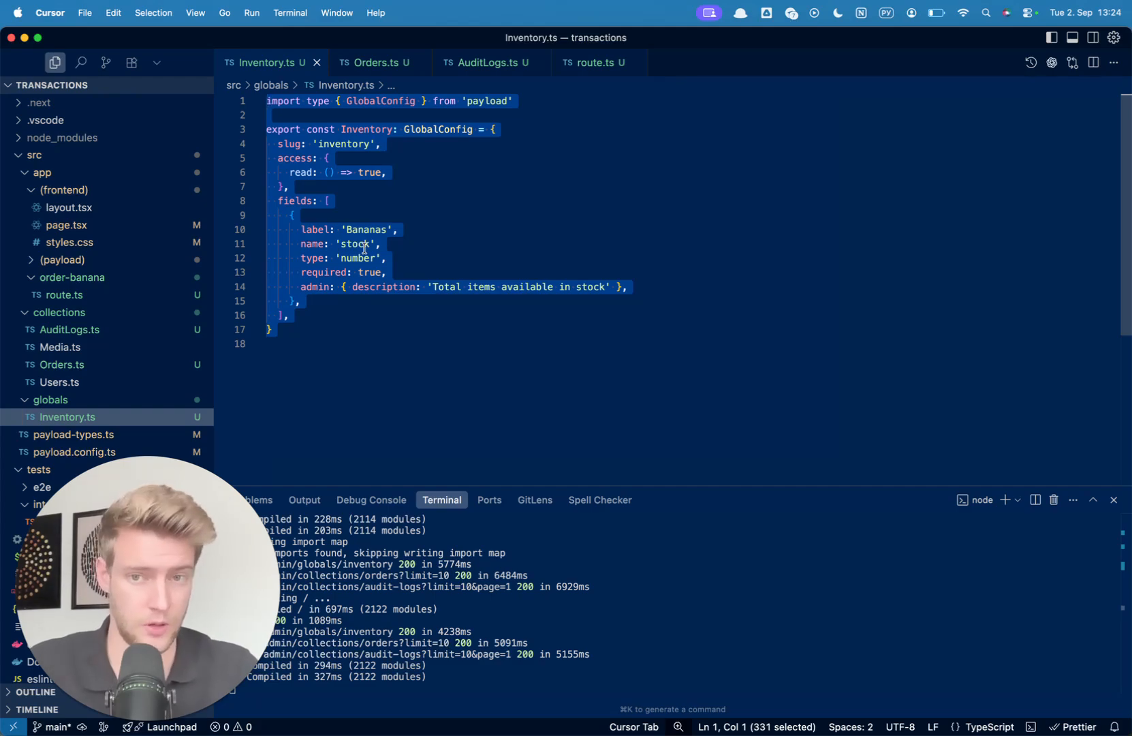
{"action": "mouse_move", "coordinate": [368, 337]}
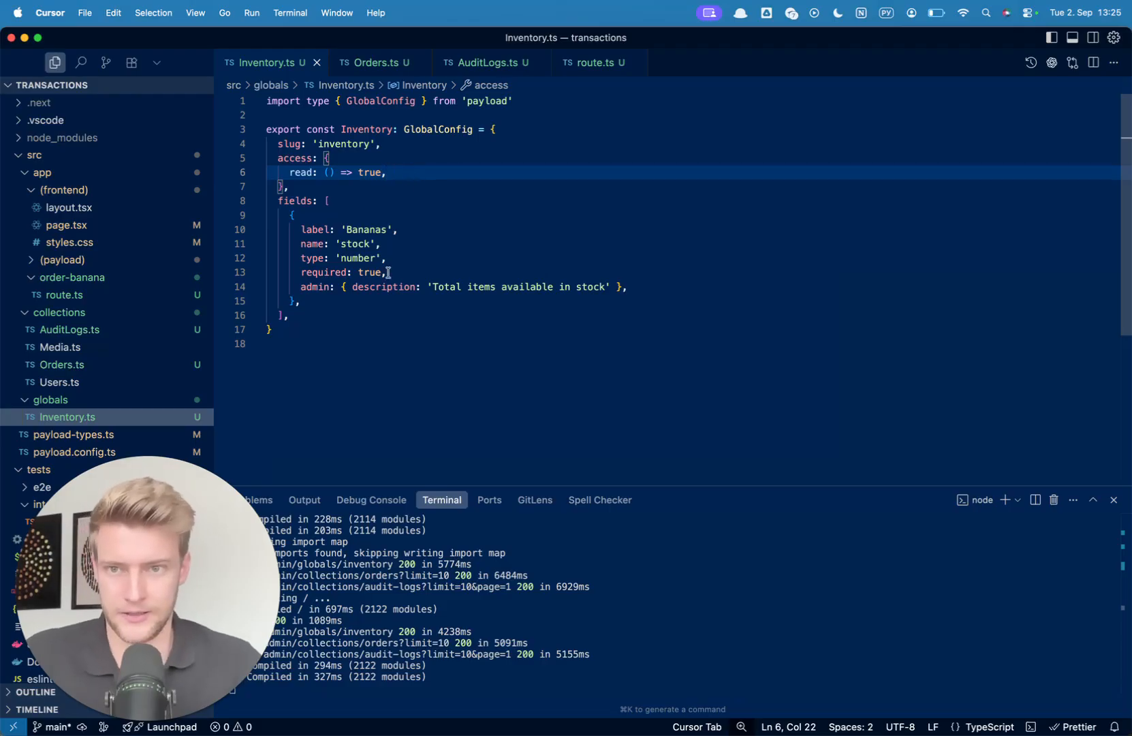
- Review the Inventory global's required Bananas stock field, then bring up Orders.ts
{"action": "key", "text": "Cmd+A"}
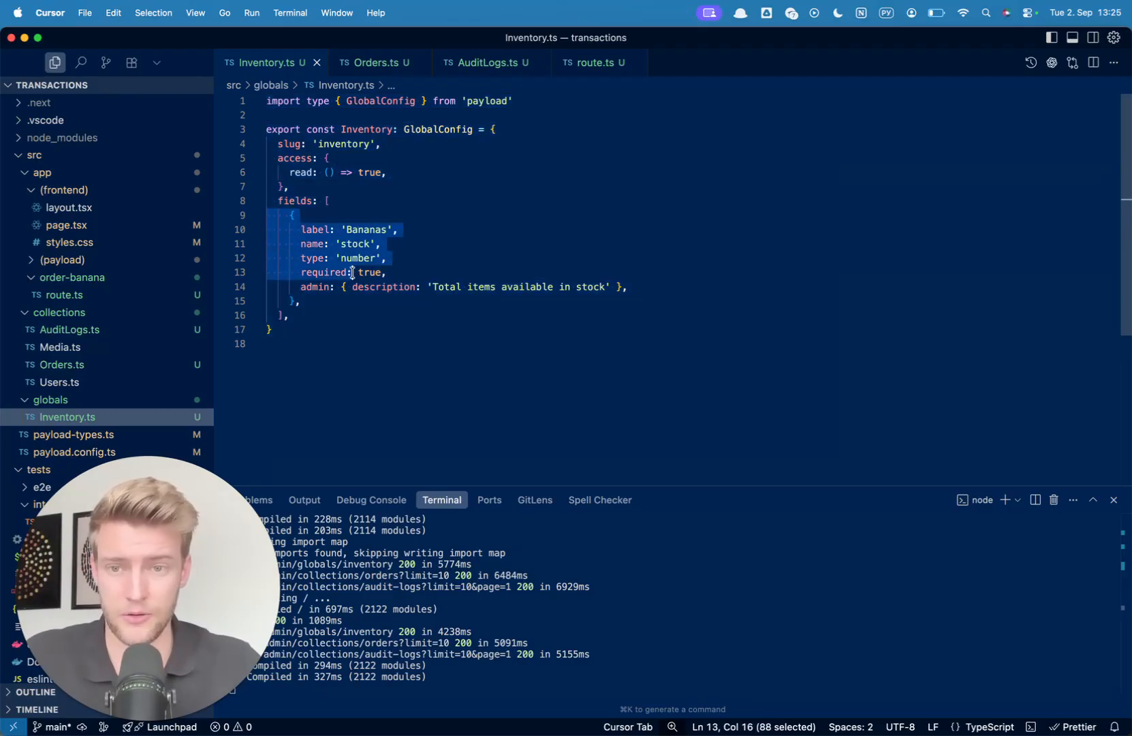
{"action": "left_click", "coordinate": [377, 61]}
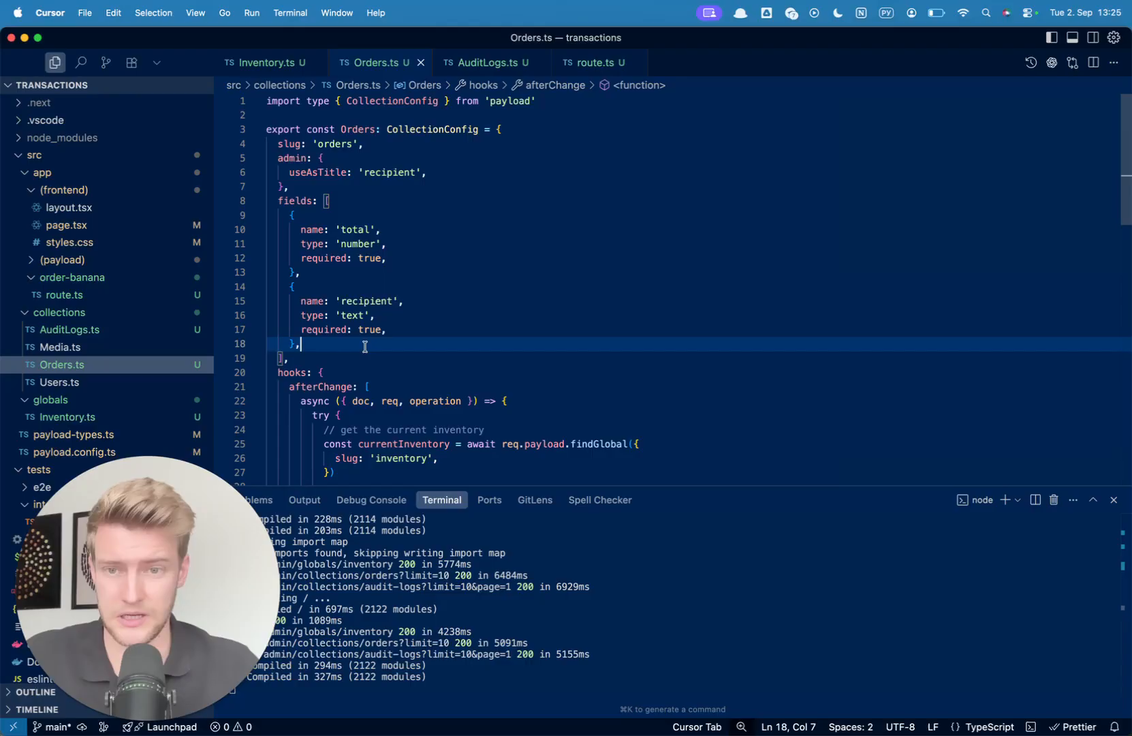
{"action": "left_click_drag", "start_coordinate": [292, 214], "coordinate": [299, 350]}
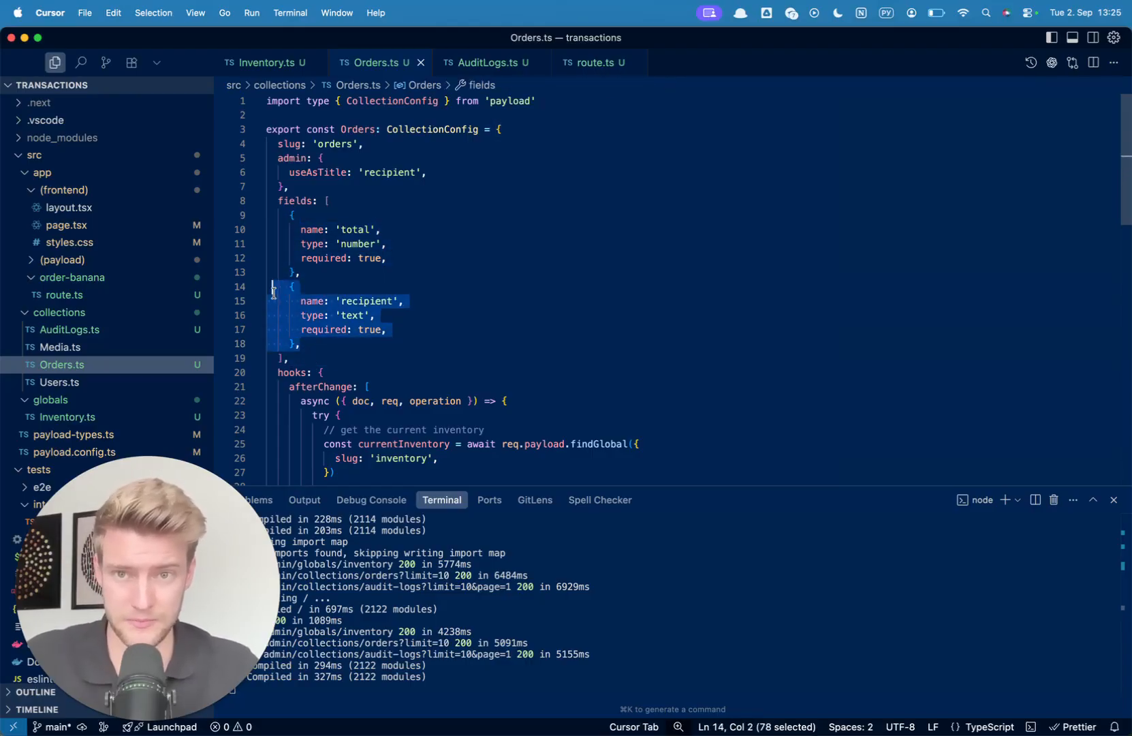
{"action": "left_click", "coordinate": [492, 62]}
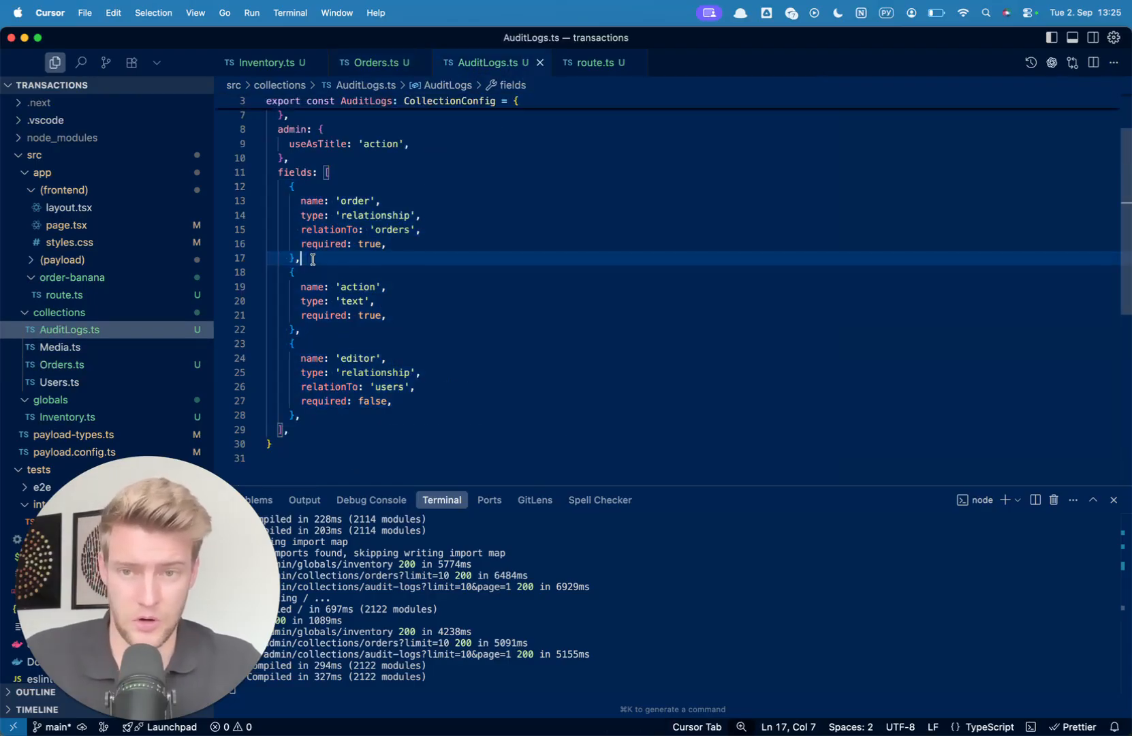
{"action": "left_click_drag", "start_coordinate": [299, 258], "coordinate": [274, 186]}
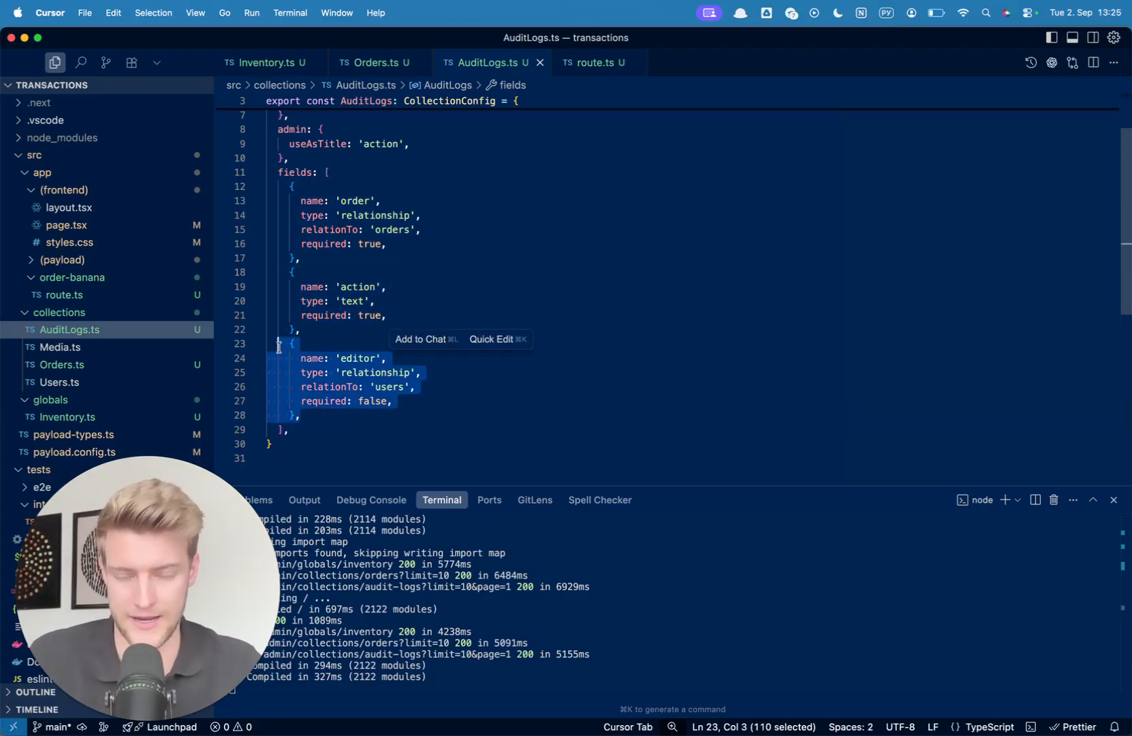
{"action": "left_click", "coordinate": [376, 63]}
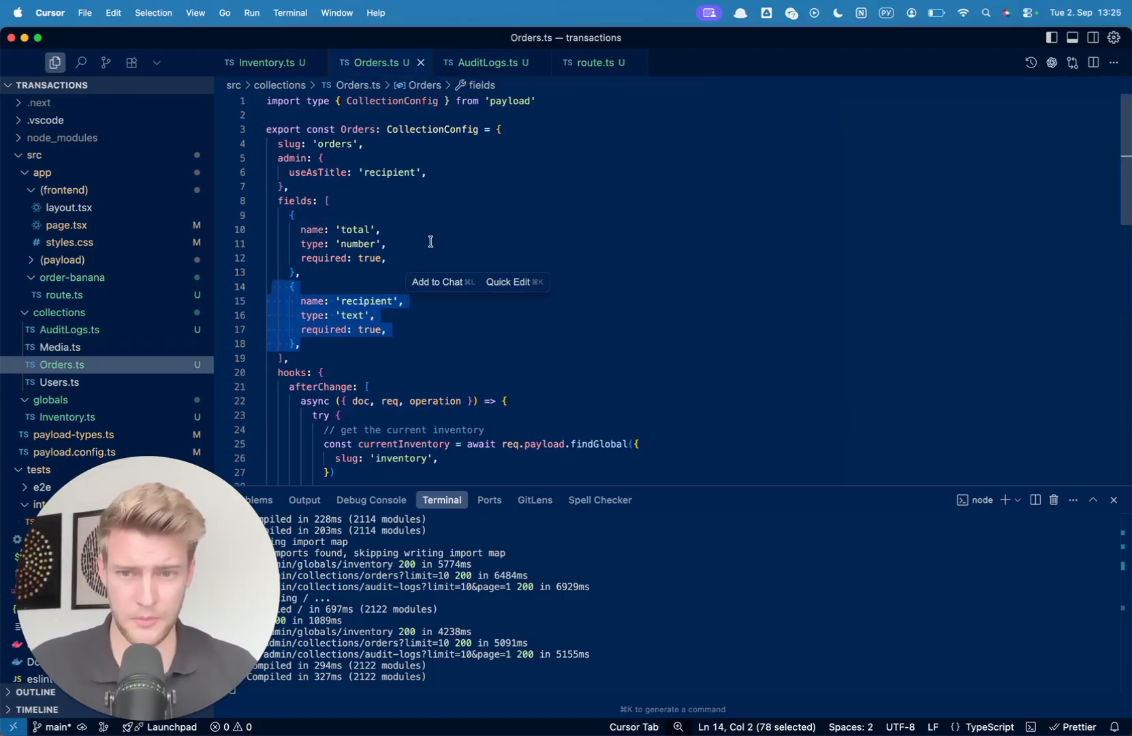
{"action": "scroll", "scroll_direction": "down", "scroll_amount": 3}
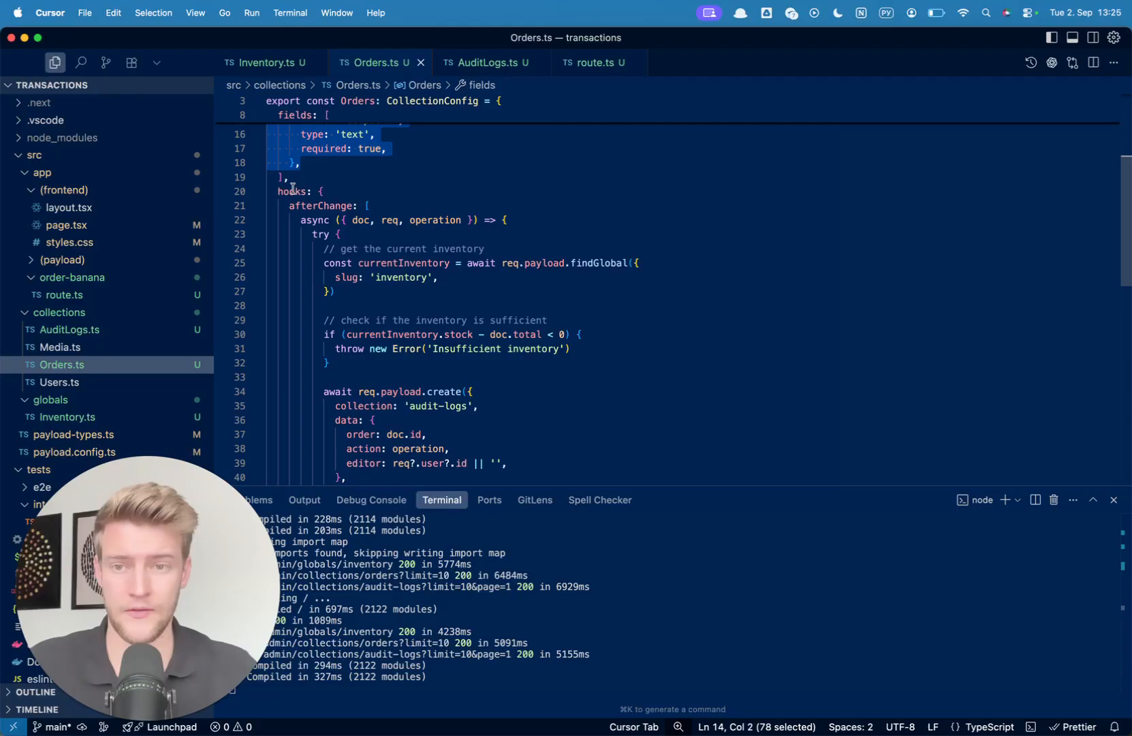
{"action": "double_click", "coordinate": [291, 190]}
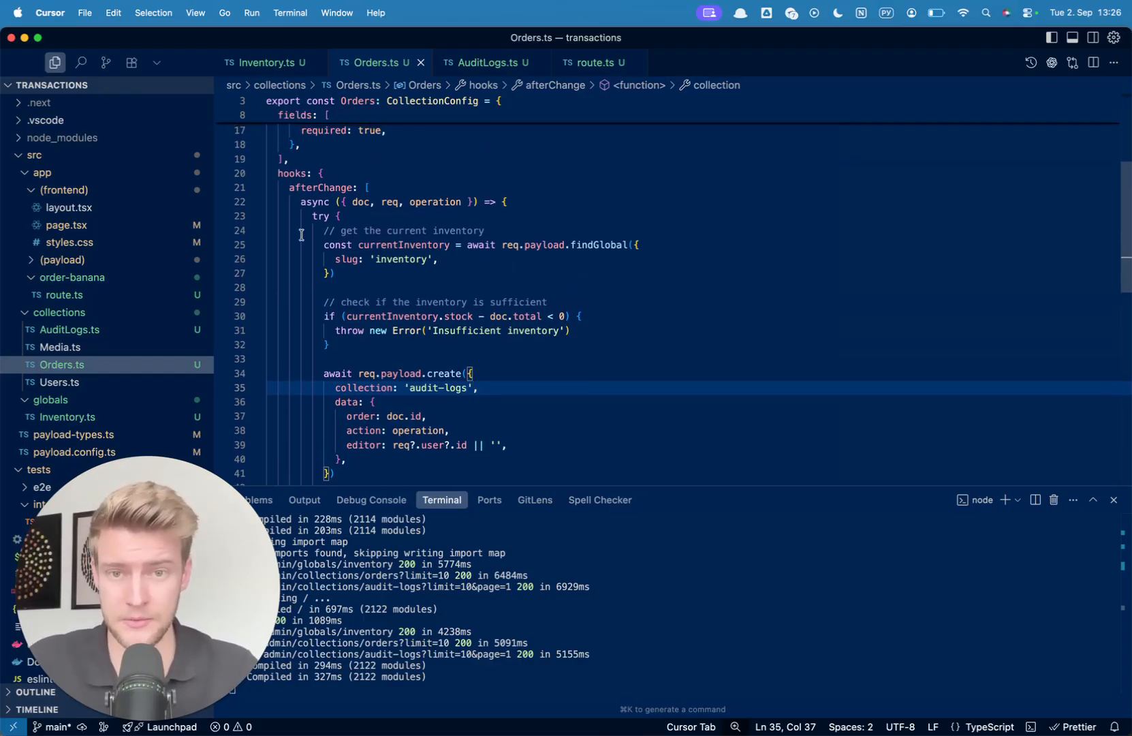
{"action": "double_click", "coordinate": [532, 244]}
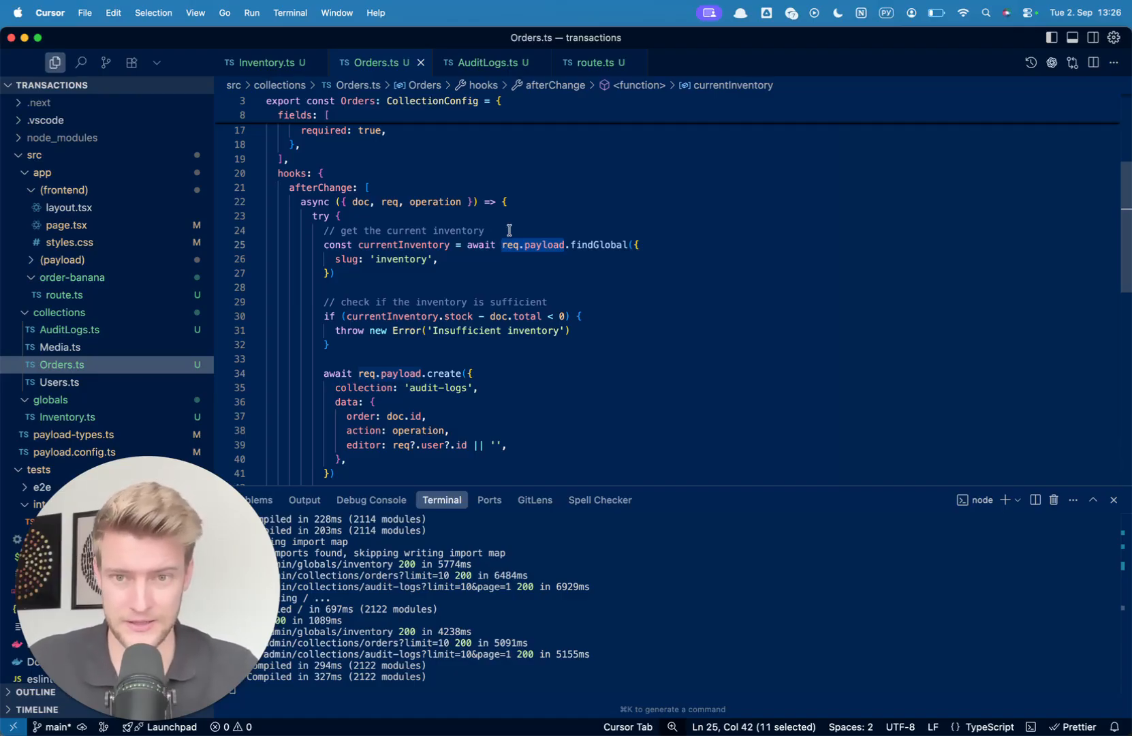
{"action": "left_click", "coordinate": [508, 230]}
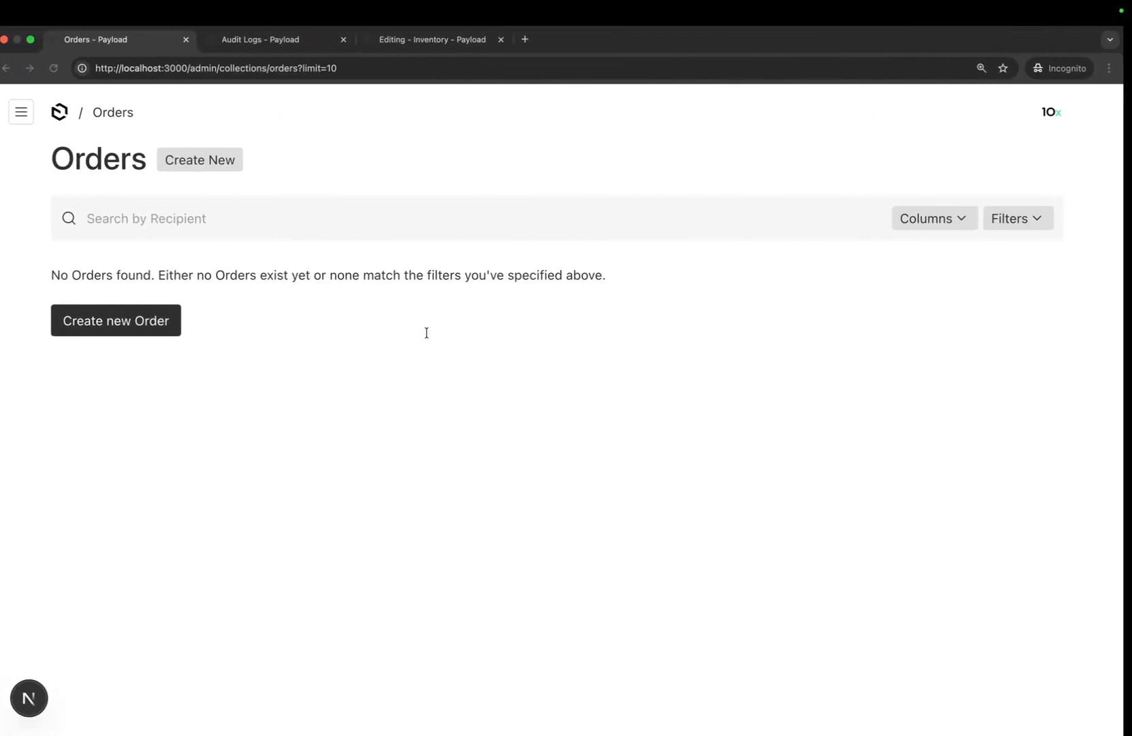
- Check banana stock, then create and save a new order with total 1 for Peter
{"action": "left_click", "coordinate": [271, 39]}
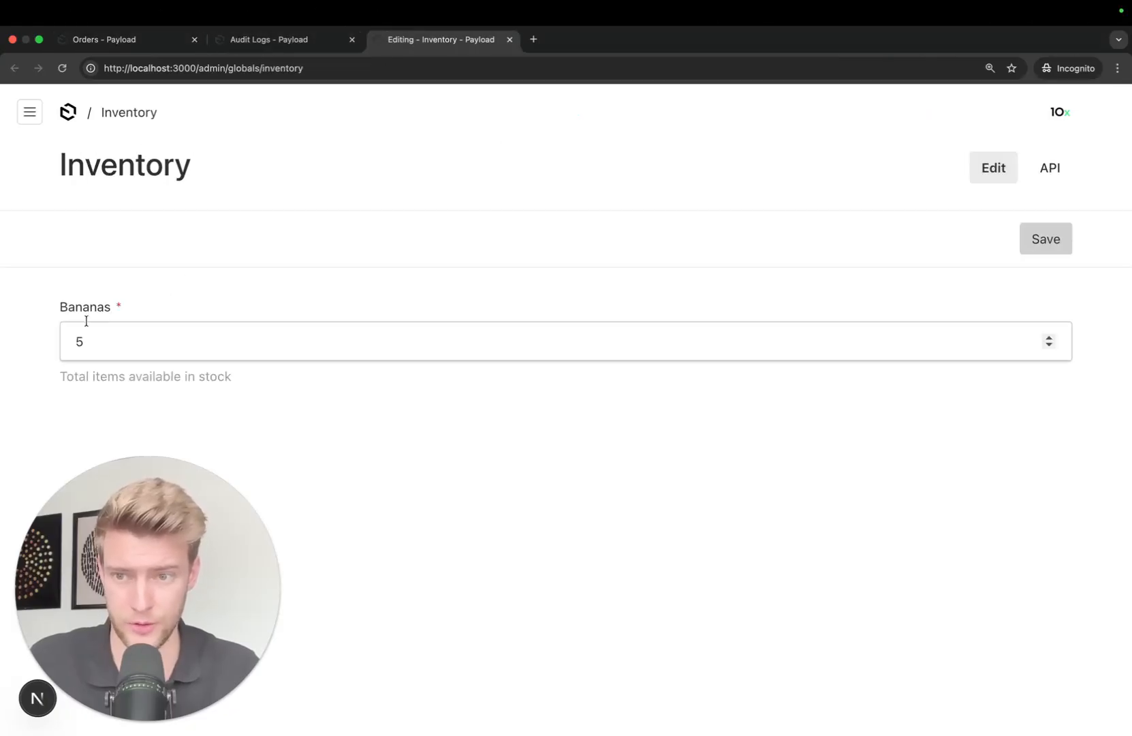
{"action": "left_click", "coordinate": [109, 40]}
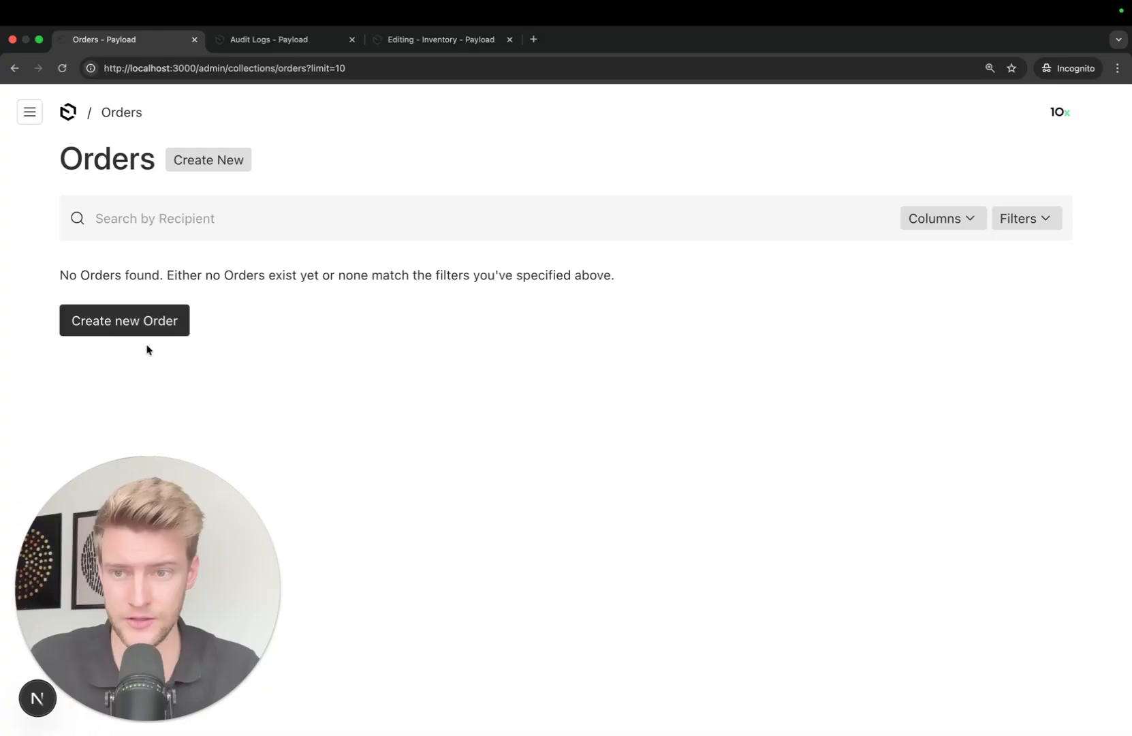
{"action": "left_click", "coordinate": [124, 320]}
{"action": "type", "text": "Peter"}
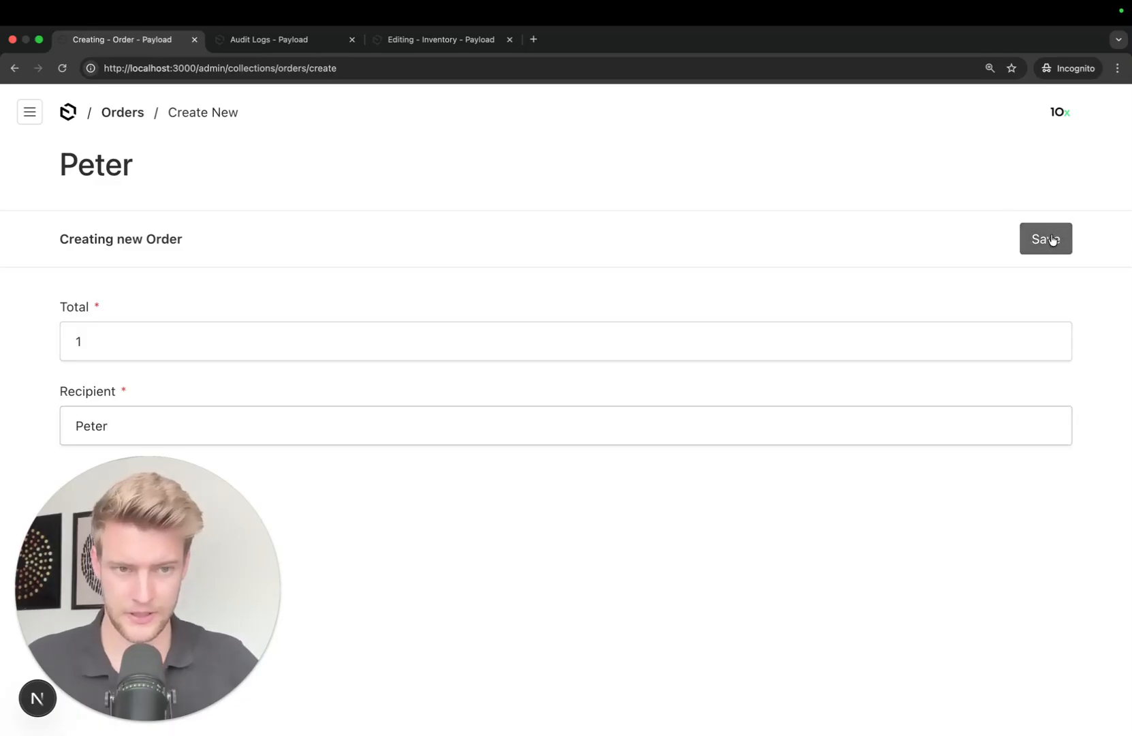
{"action": "left_click", "coordinate": [1048, 238]}
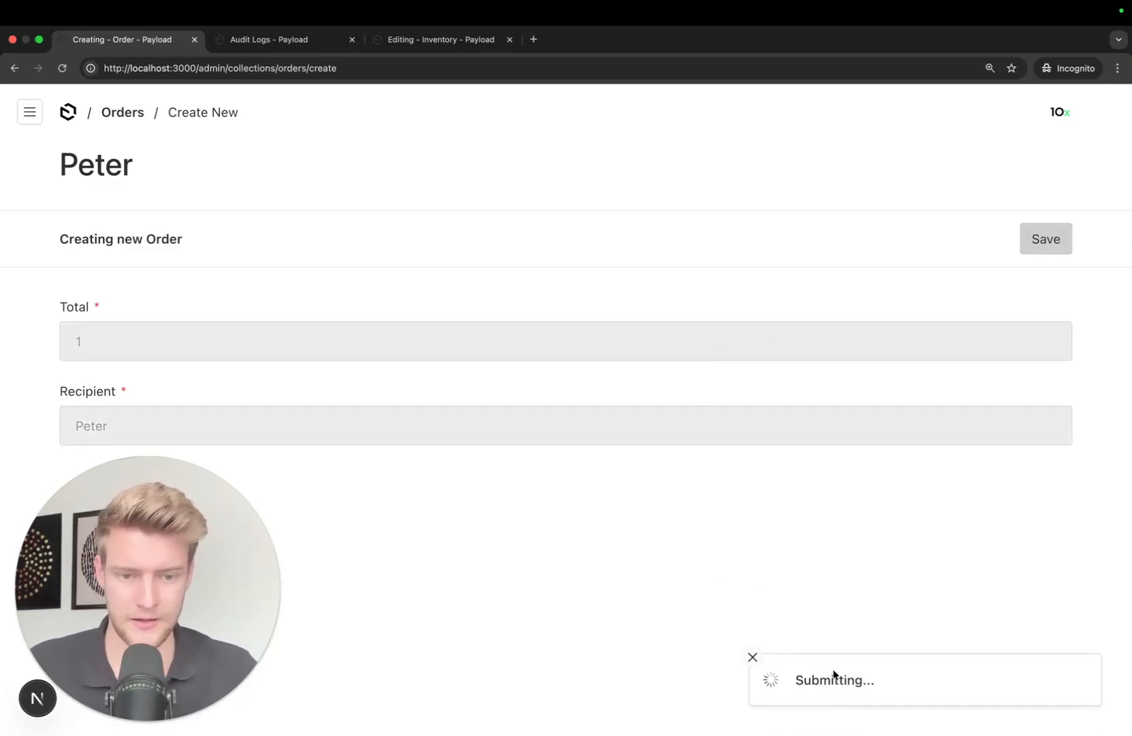
{"action": "left_click", "coordinate": [1045, 239]}
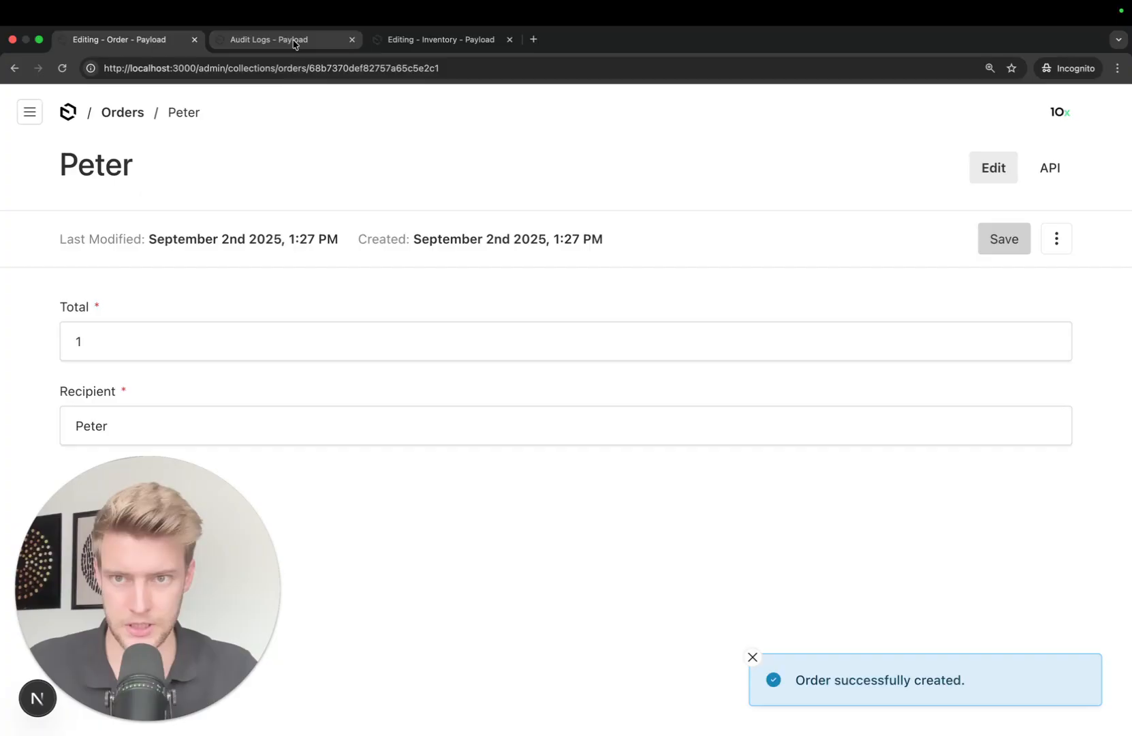
- Verify the new create audit entry and inventory dropping to 4 bananas
{"action": "left_click", "coordinate": [281, 39]}
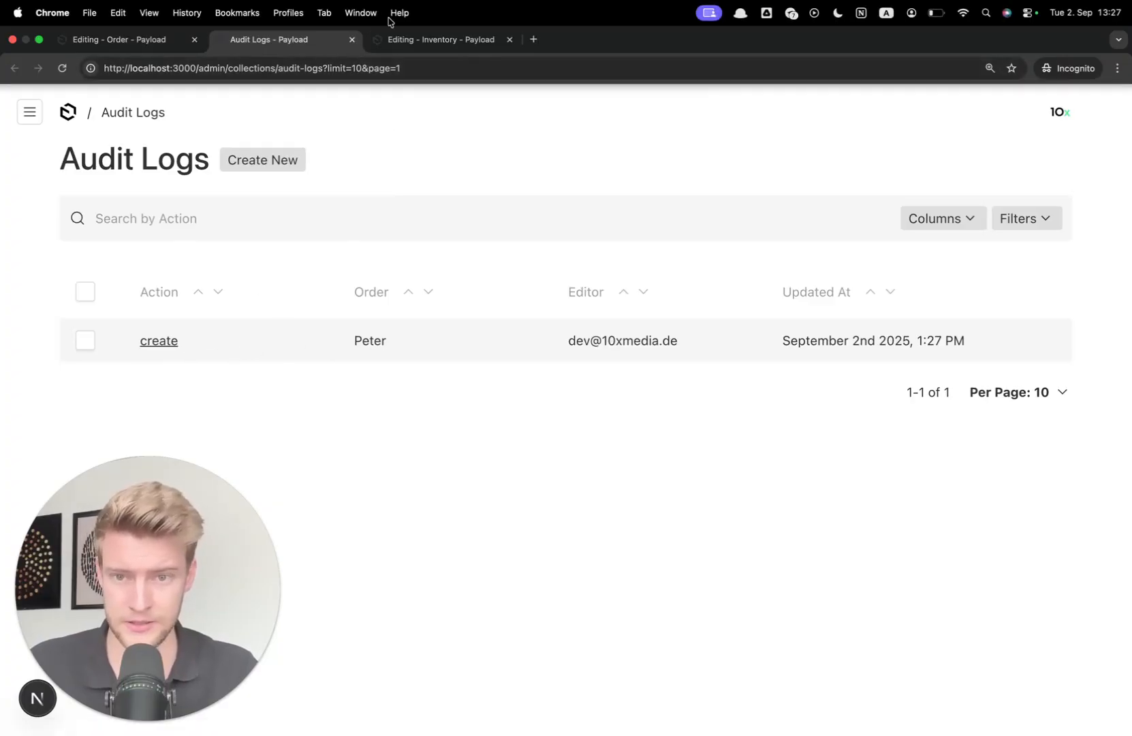
{"action": "left_click", "coordinate": [439, 40]}
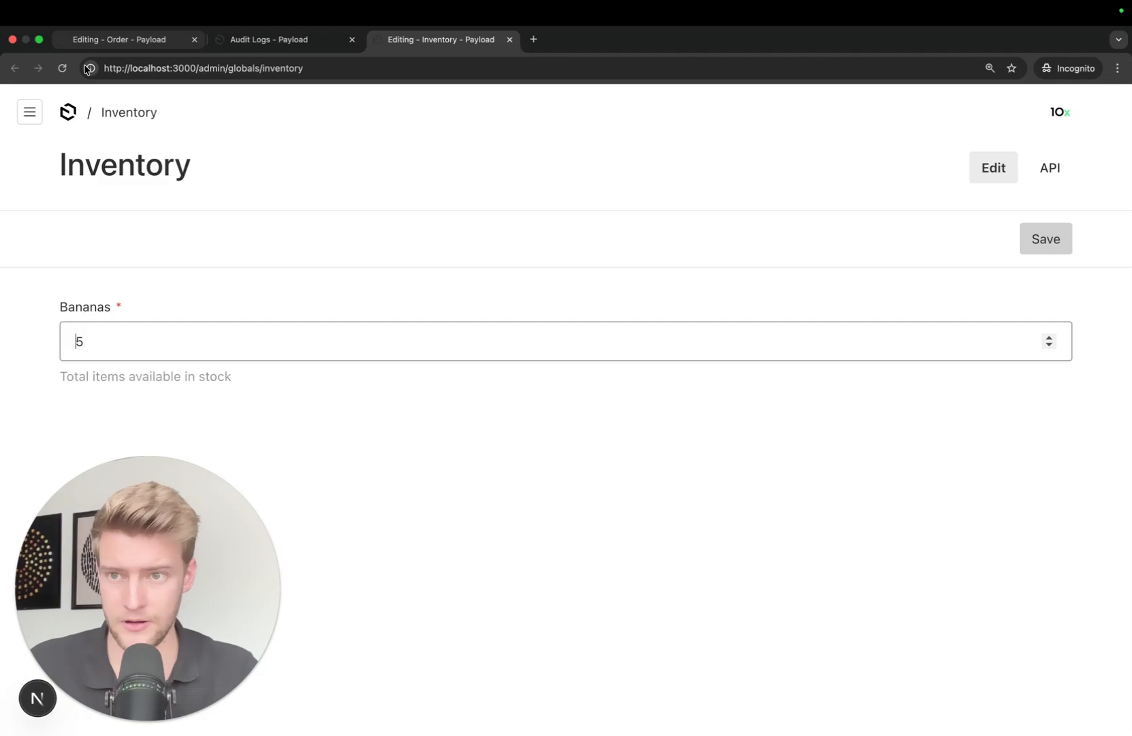
{"action": "type", "text": "4"}
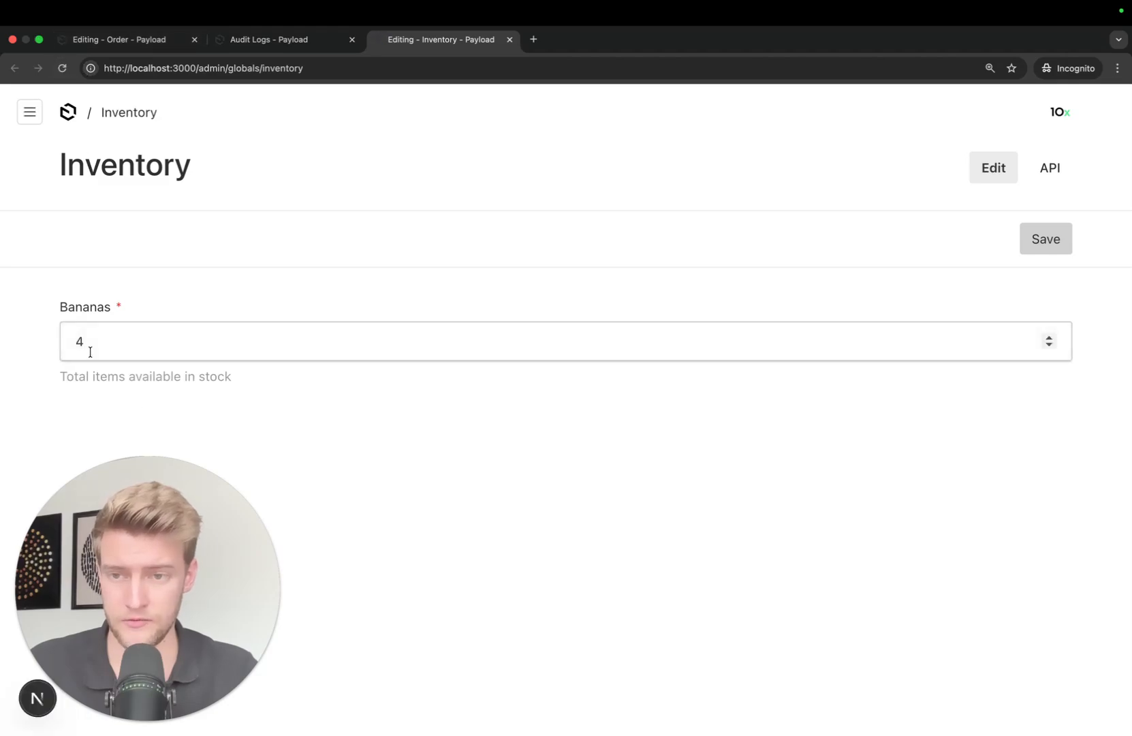
{"action": "left_click", "coordinate": [123, 39]}
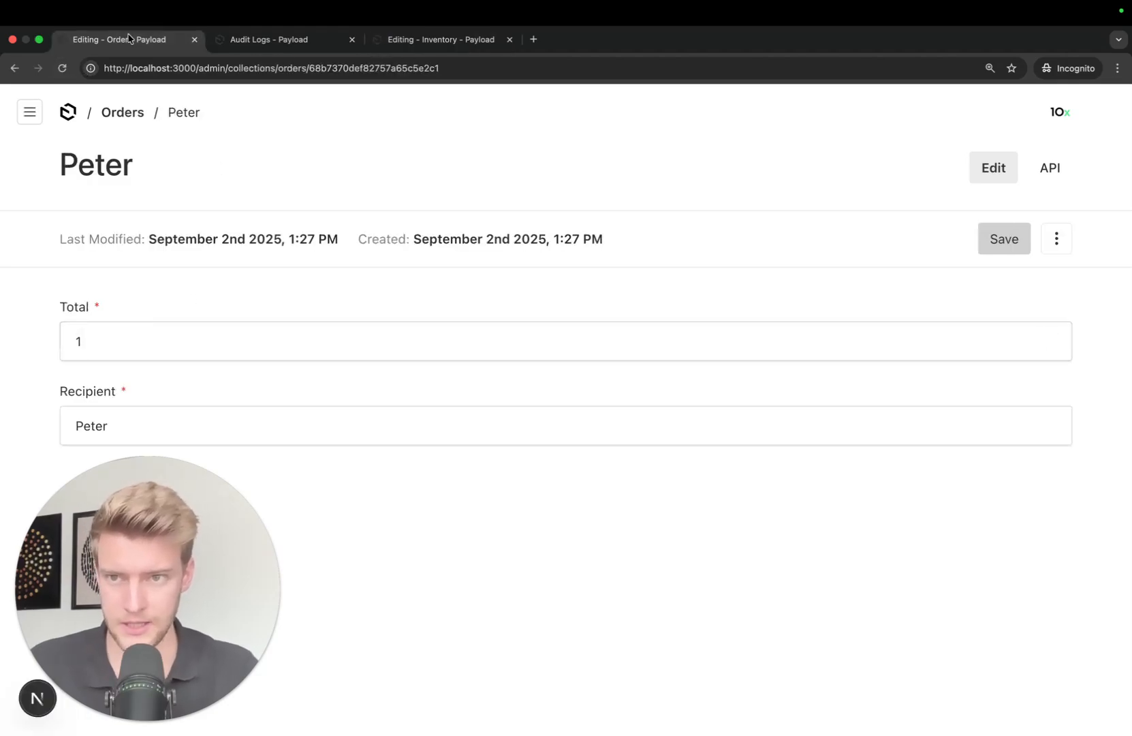
- Try saving Peter's order with total 10, then recheck audit logs and inventory
{"action": "left_click", "coordinate": [182, 342]}
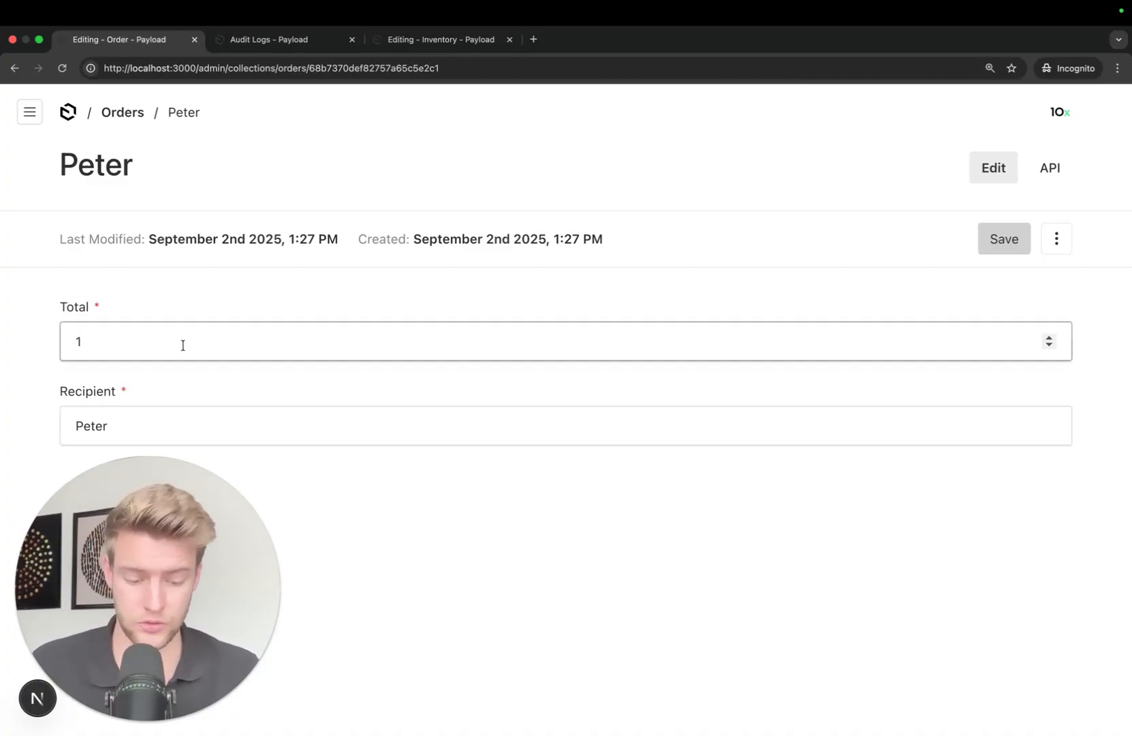
{"action": "type", "text": "0"}
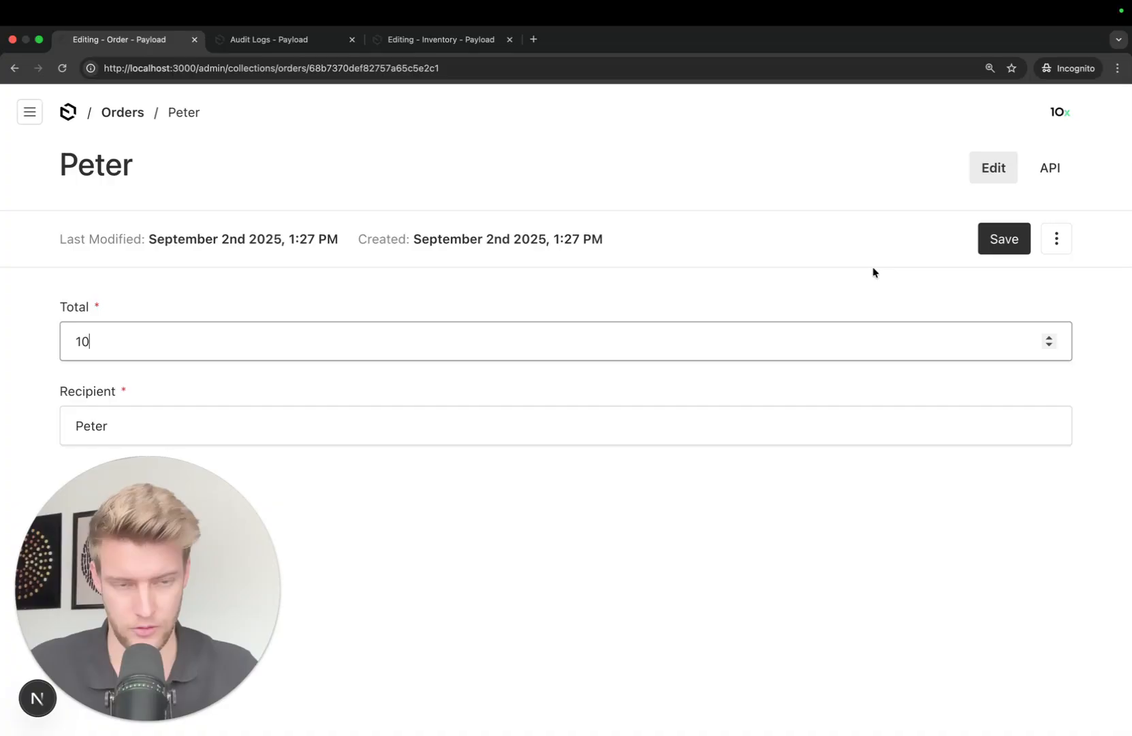
{"action": "left_click", "coordinate": [1004, 238]}
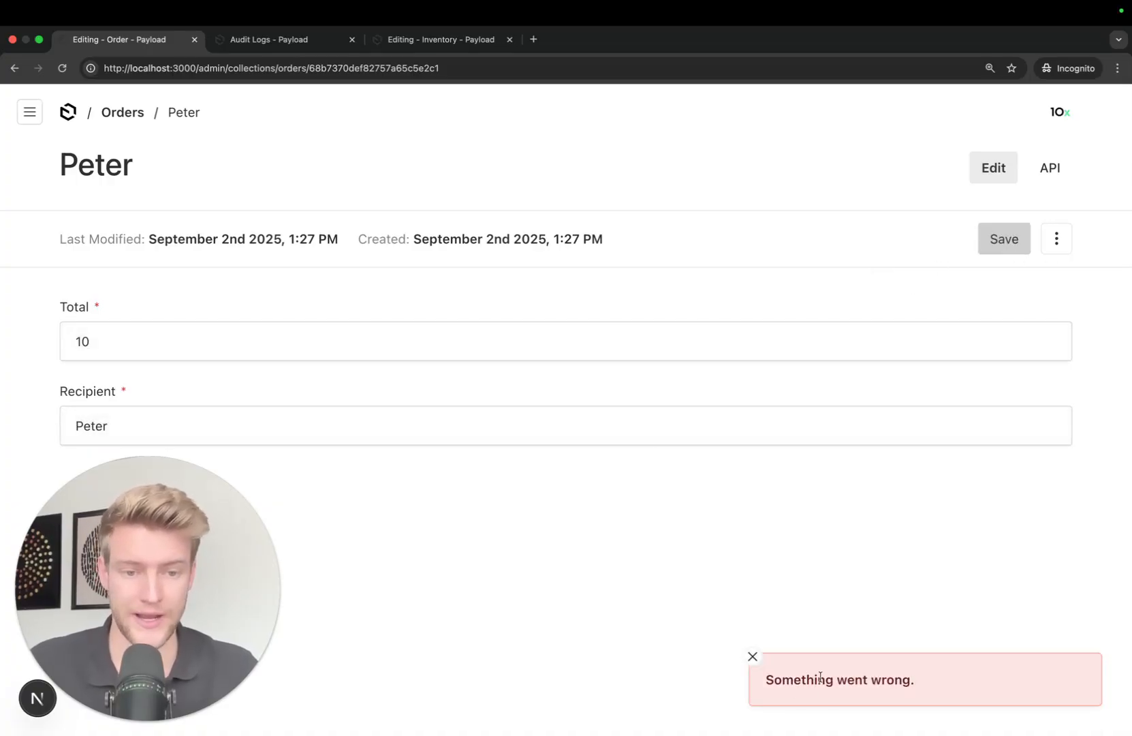
{"action": "left_click", "coordinate": [266, 40]}
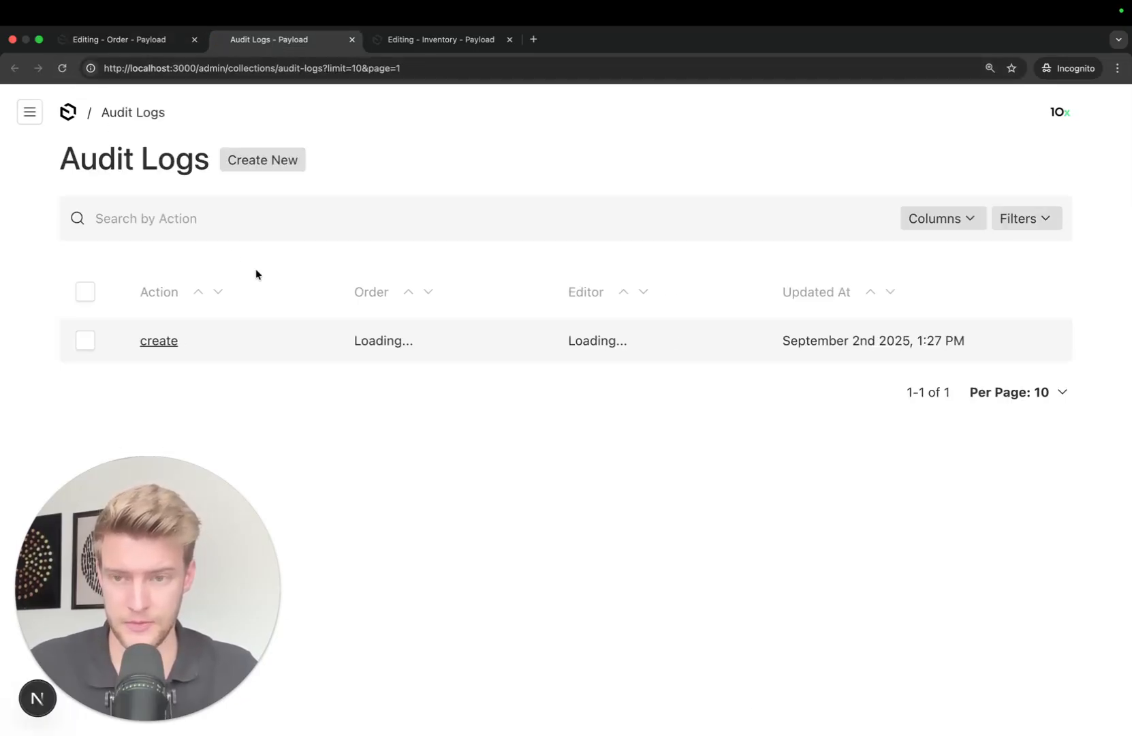
{"action": "left_click", "coordinate": [440, 40]}
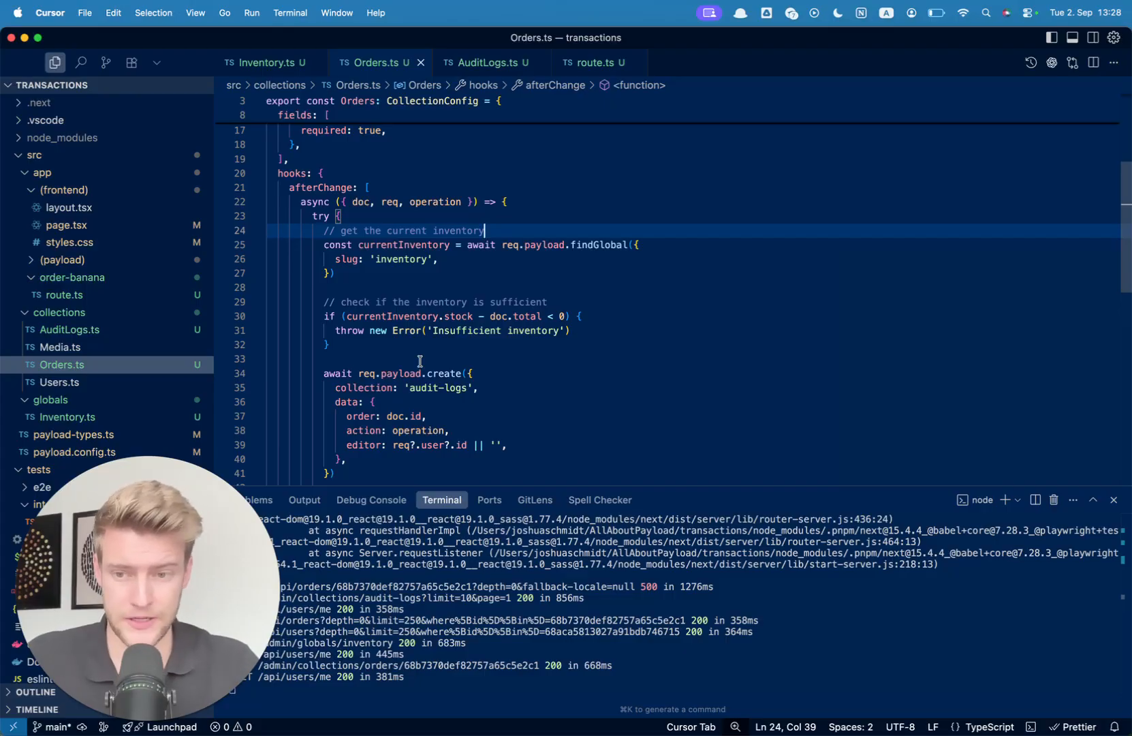
{"action": "mouse_move", "coordinate": [530, 316]}
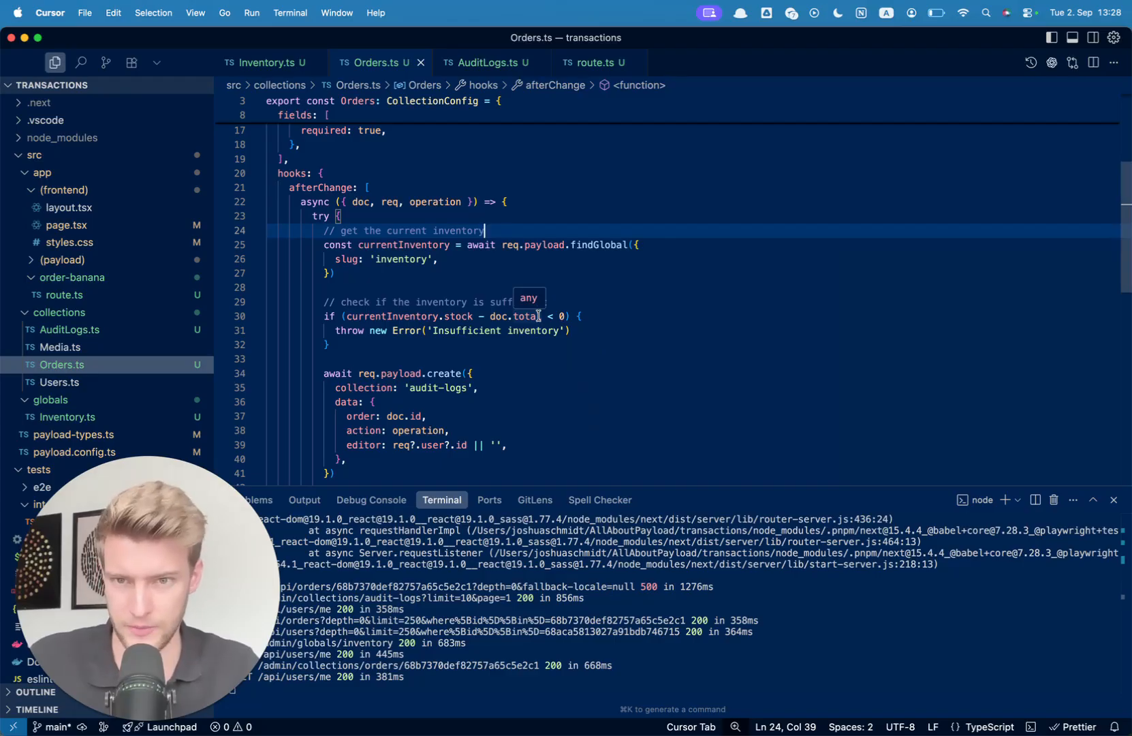
{"action": "mouse_move", "coordinate": [300, 187]}
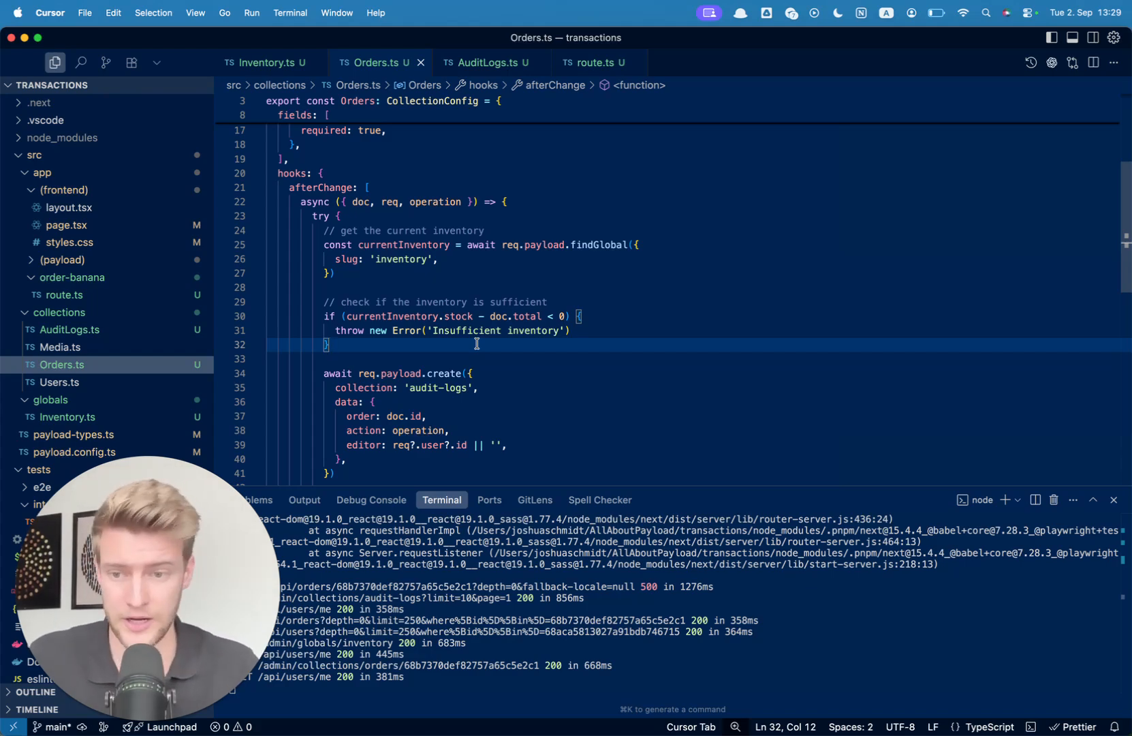
{"action": "scroll", "scroll_direction": "down", "scroll_amount": 3}
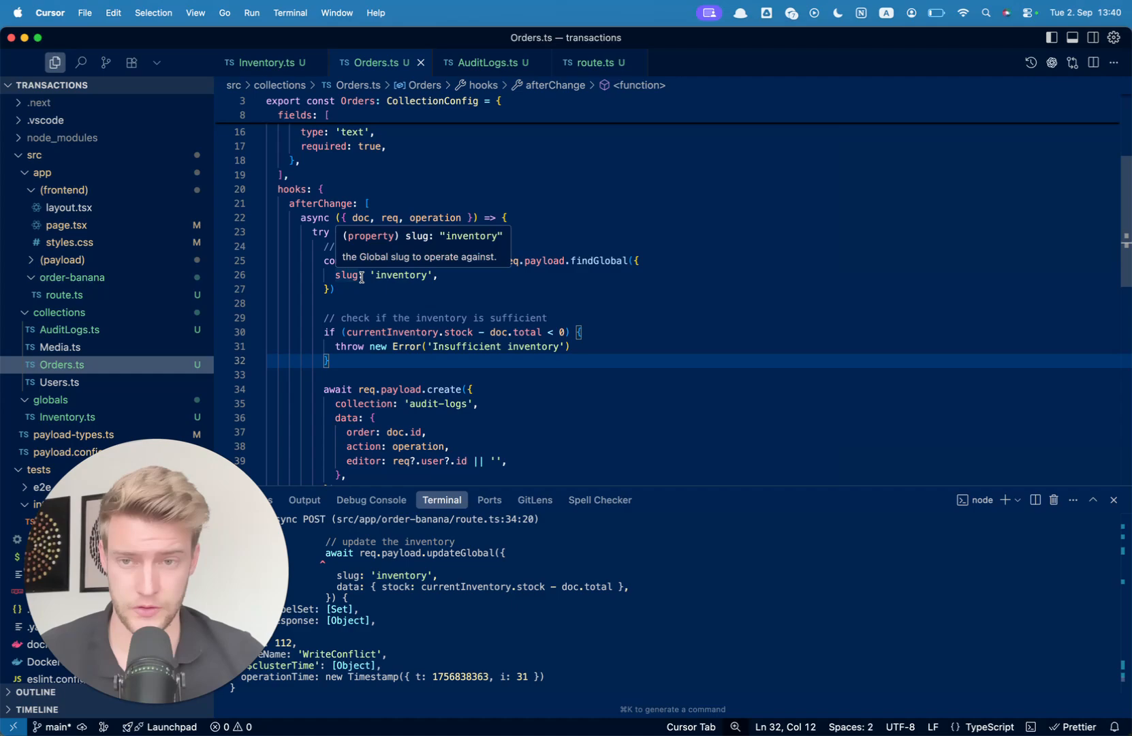
- Fold, select and comment out the Orders afterChange hooks block with Cmd+/
{"action": "left_click", "coordinate": [446, 189]}
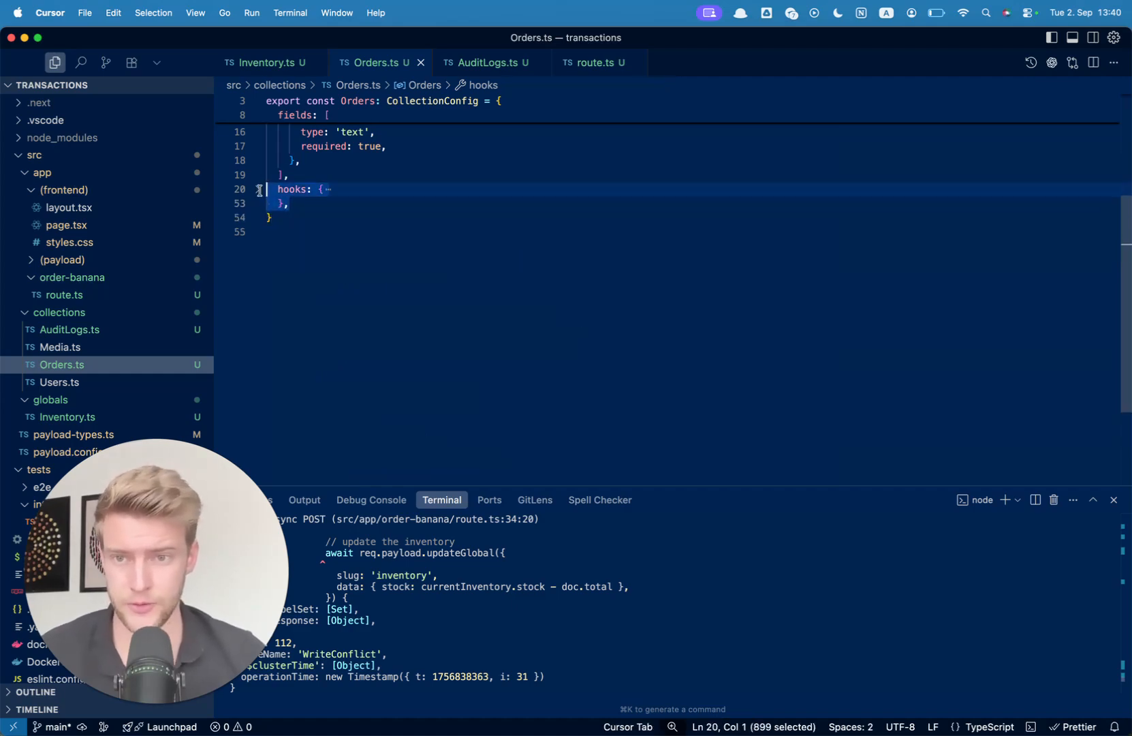
{"action": "key", "text": "Delete"}
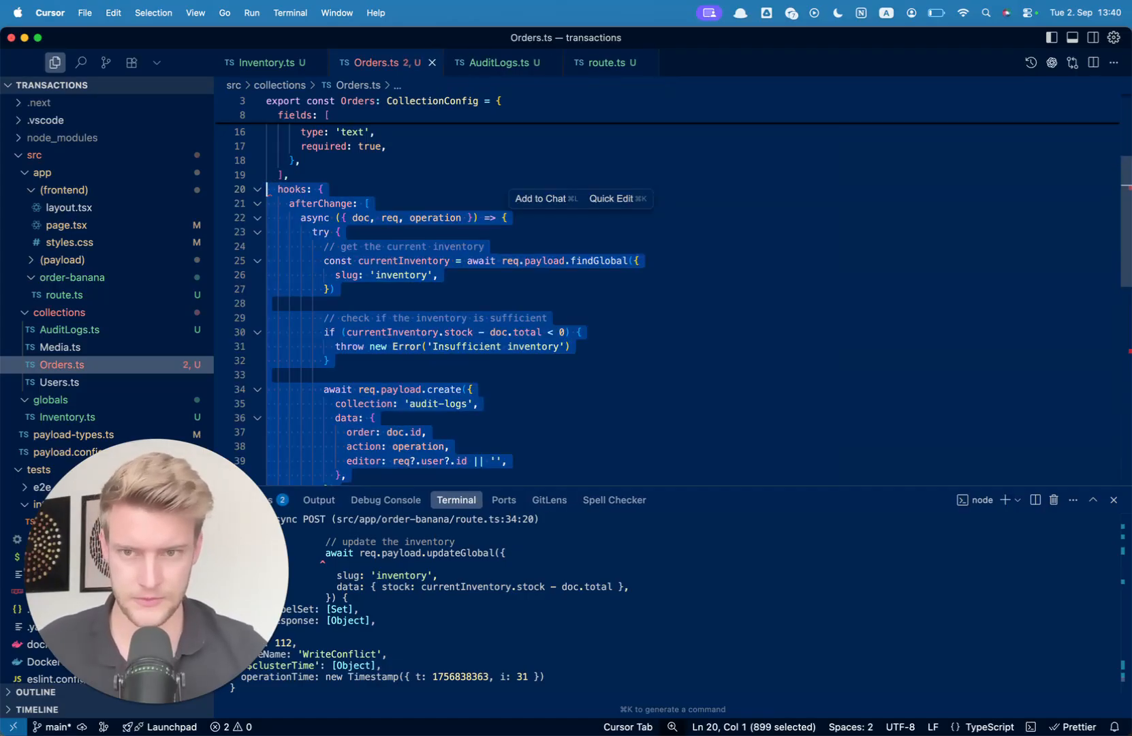
{"action": "key", "text": "Cmd+/"}
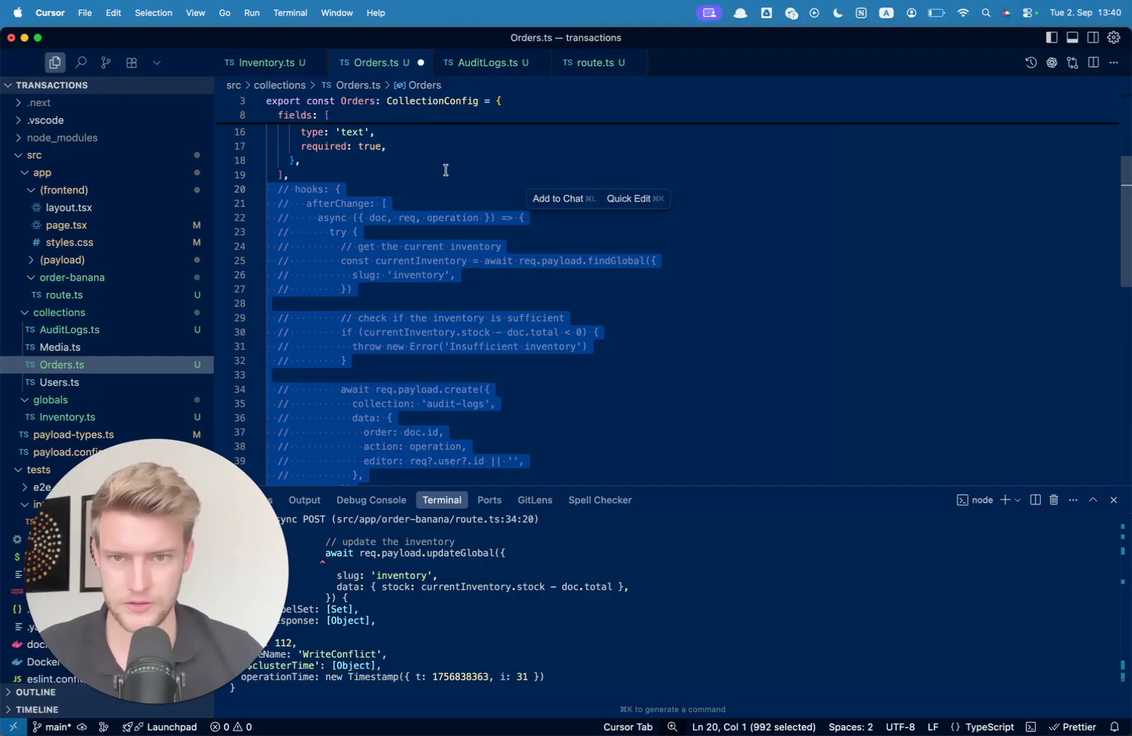
{"action": "left_click", "coordinate": [597, 62]}
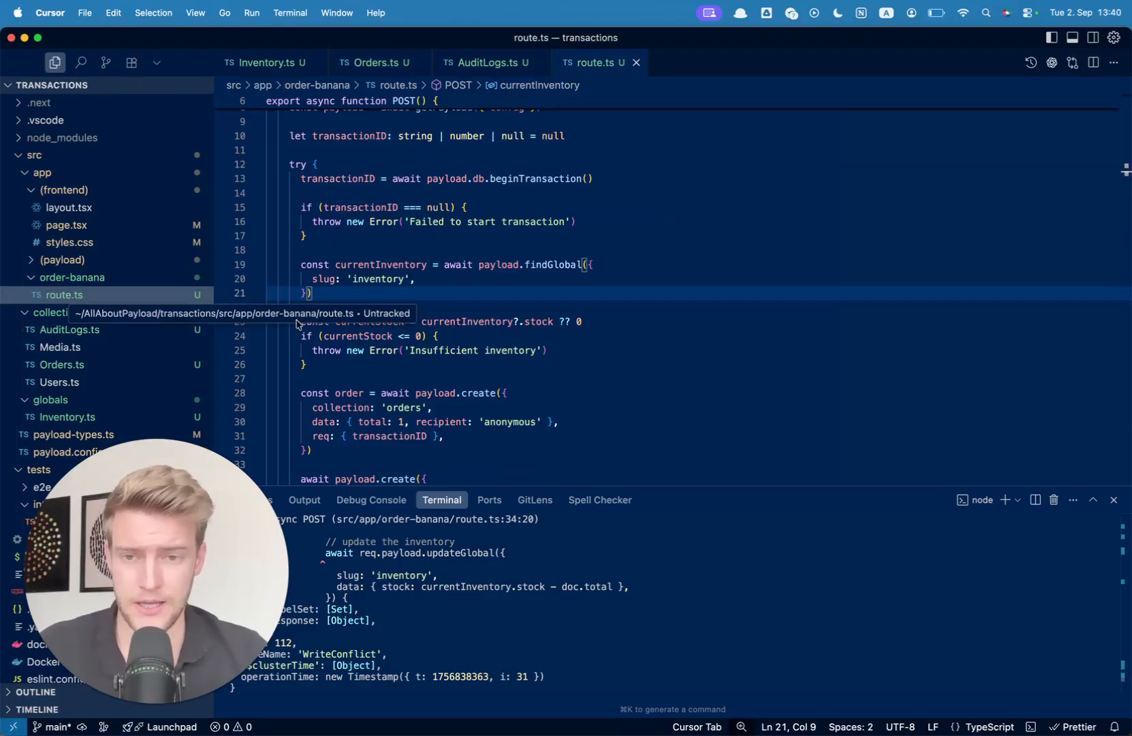
{"action": "mouse_move", "coordinate": [520, 287]}
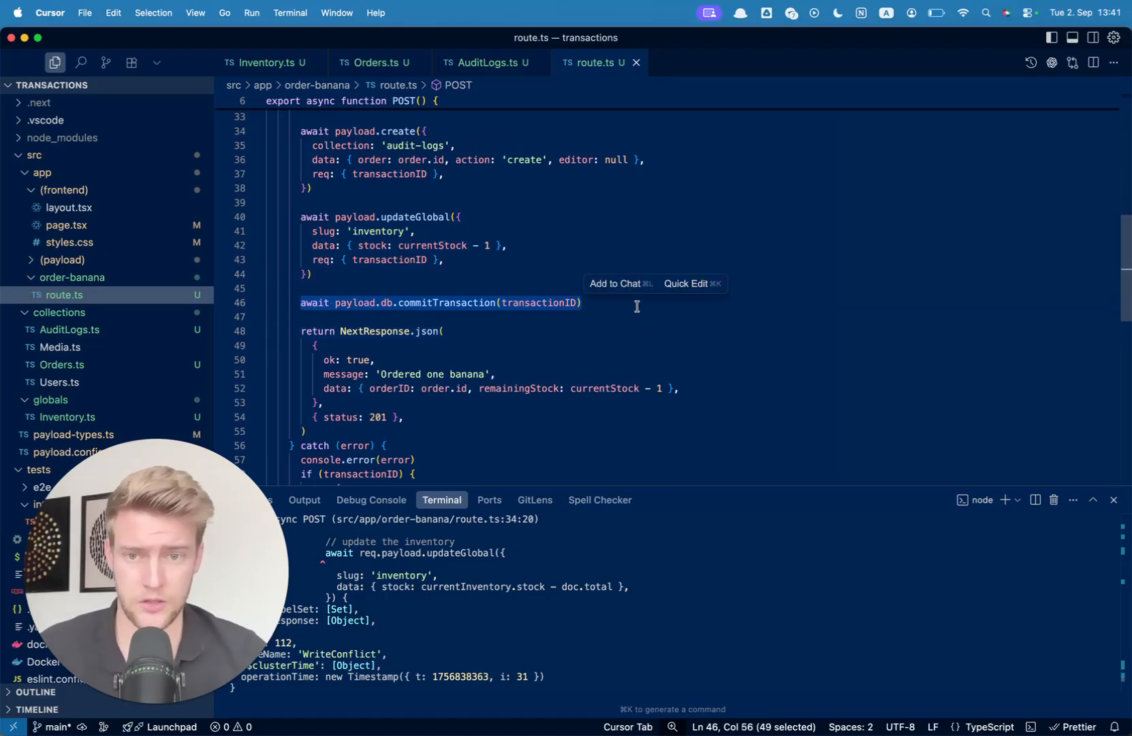
{"action": "mouse_move", "coordinate": [532, 306]}
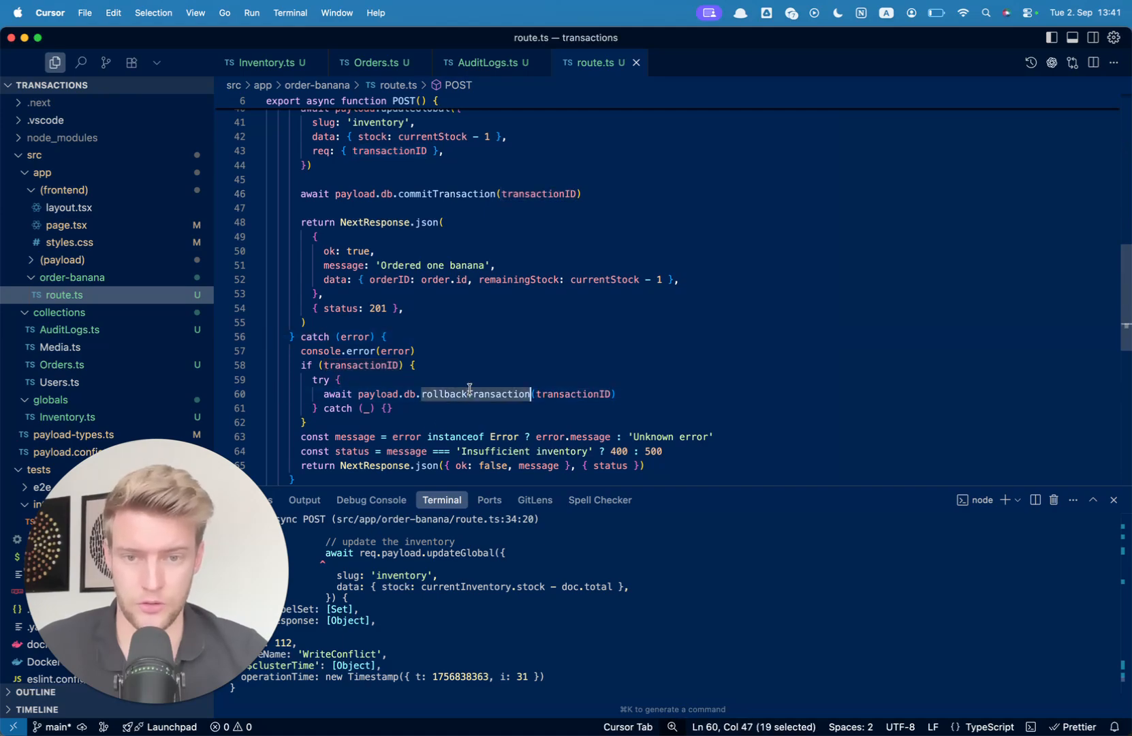
{"action": "left_click", "coordinate": [483, 308]}
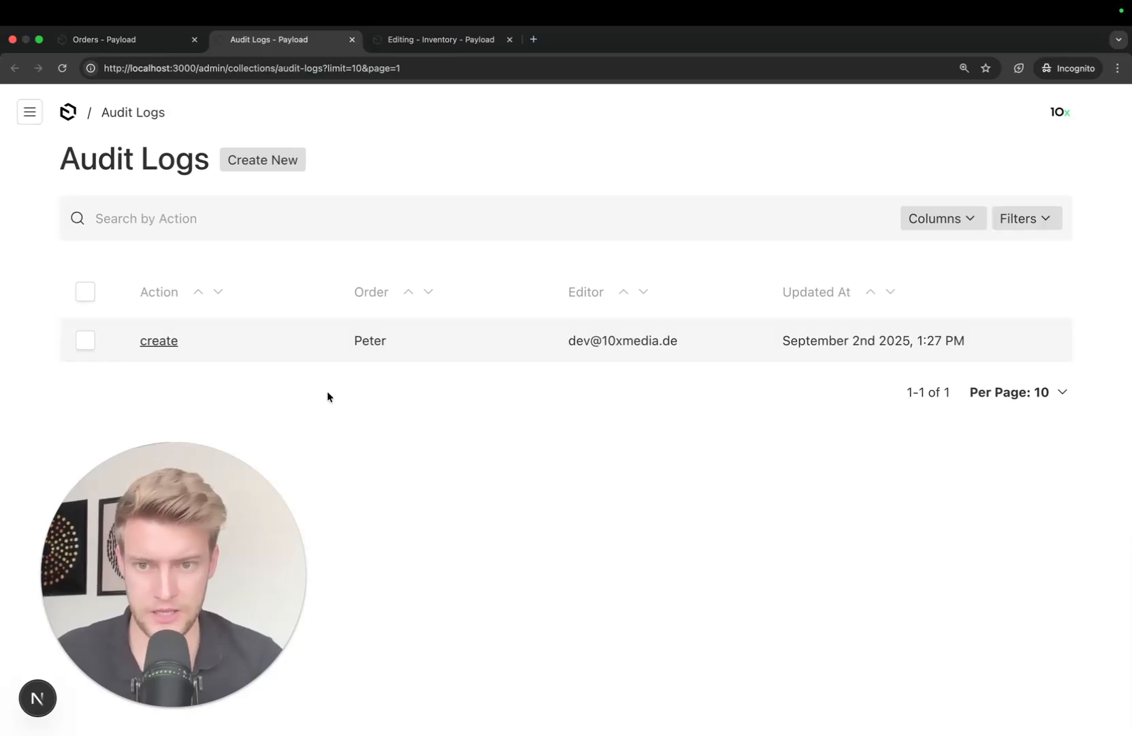
- Resend the POST localhost:3000/order-banana request in HTTPie
{"action": "left_click", "coordinate": [439, 39]}
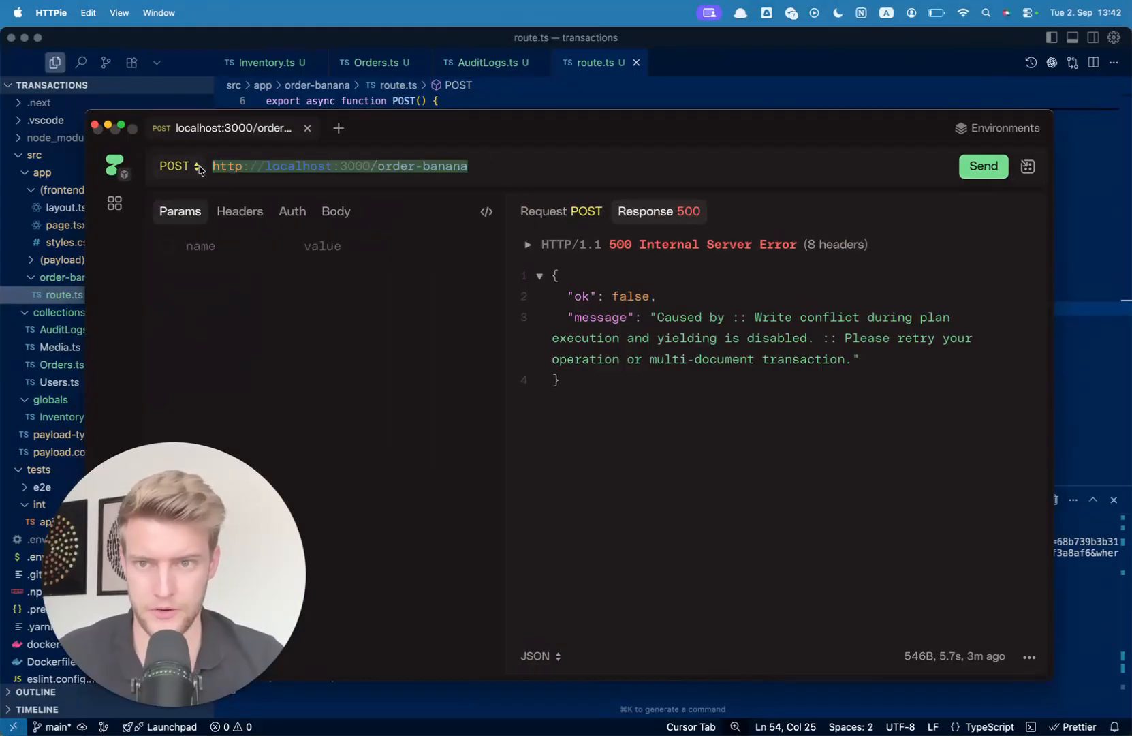
{"action": "left_click", "coordinate": [983, 165]}
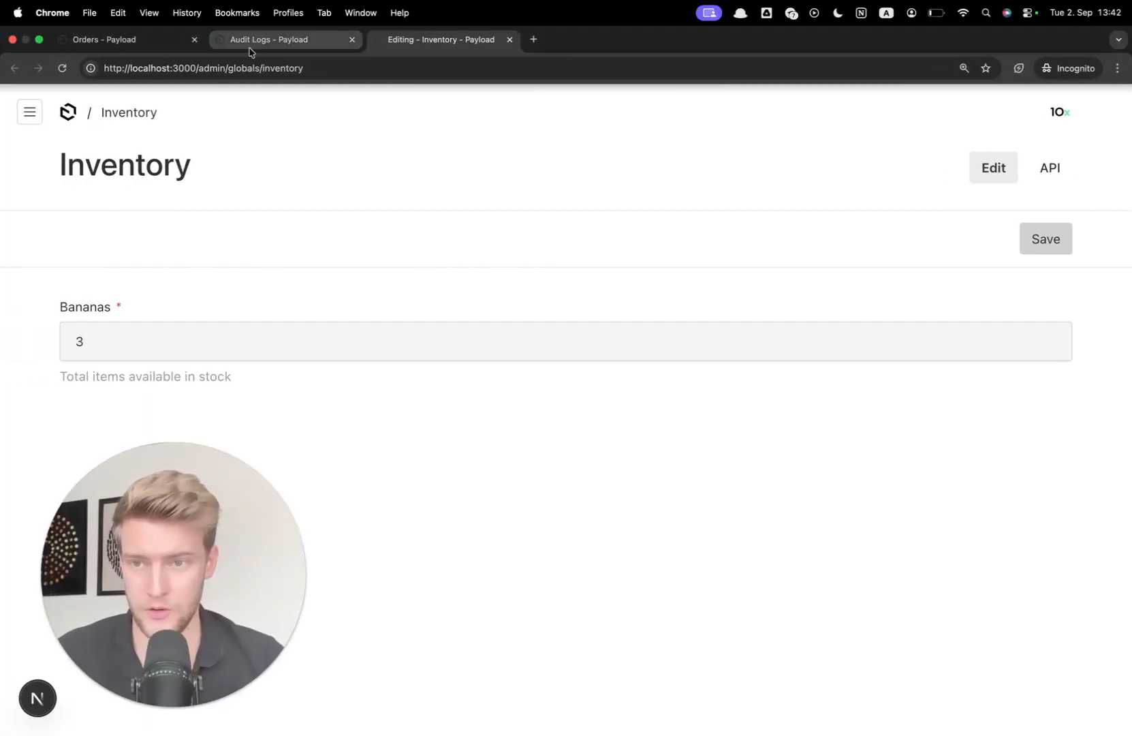
- Reload the Payload admin Audit Logs list to check for new entries
{"action": "left_click", "coordinate": [272, 40]}
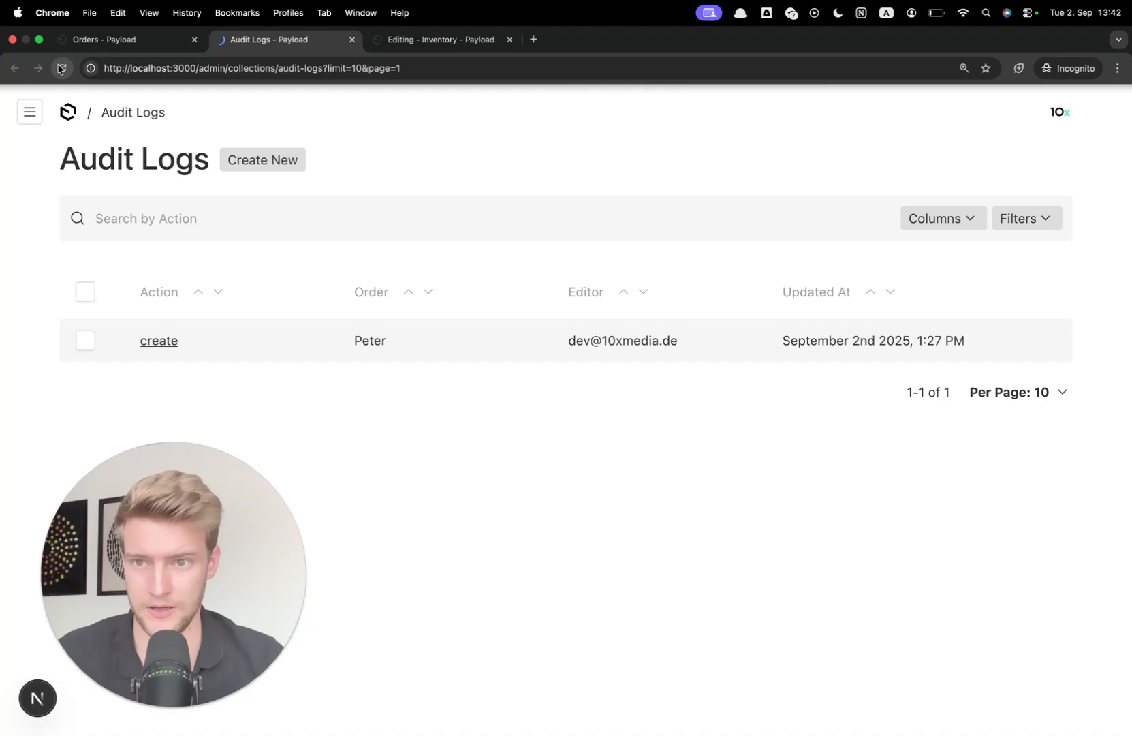
{"action": "left_click", "coordinate": [126, 39]}
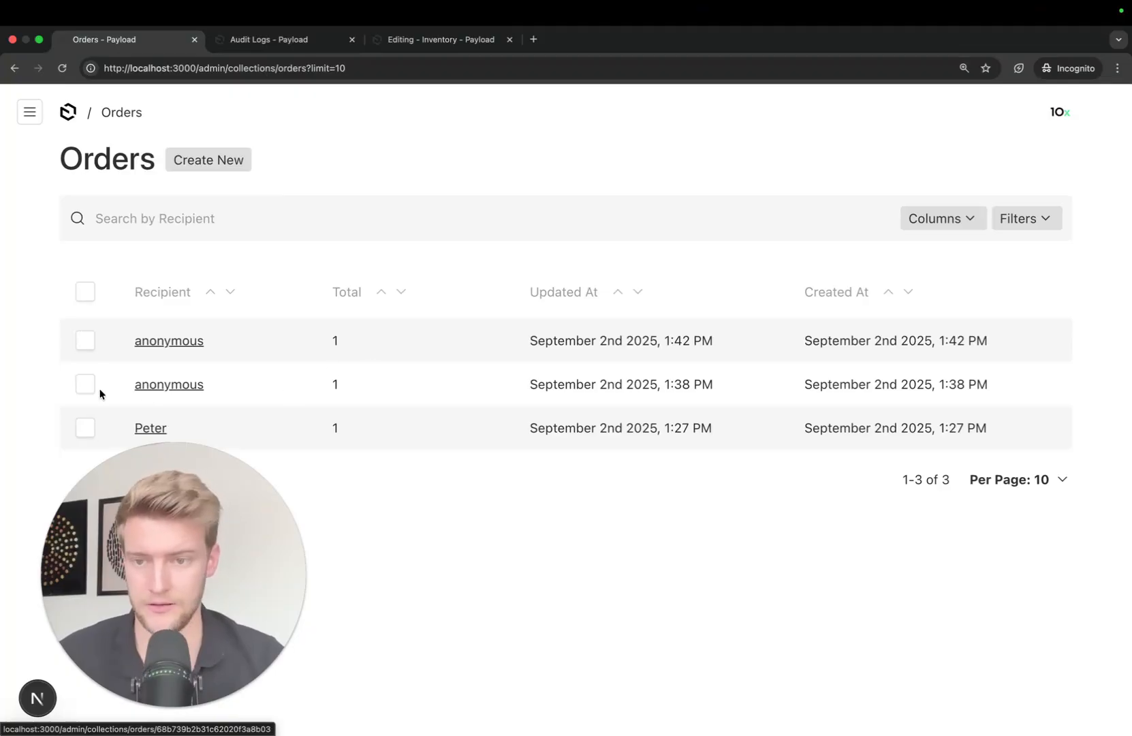
{"action": "mouse_move", "coordinate": [306, 167]}
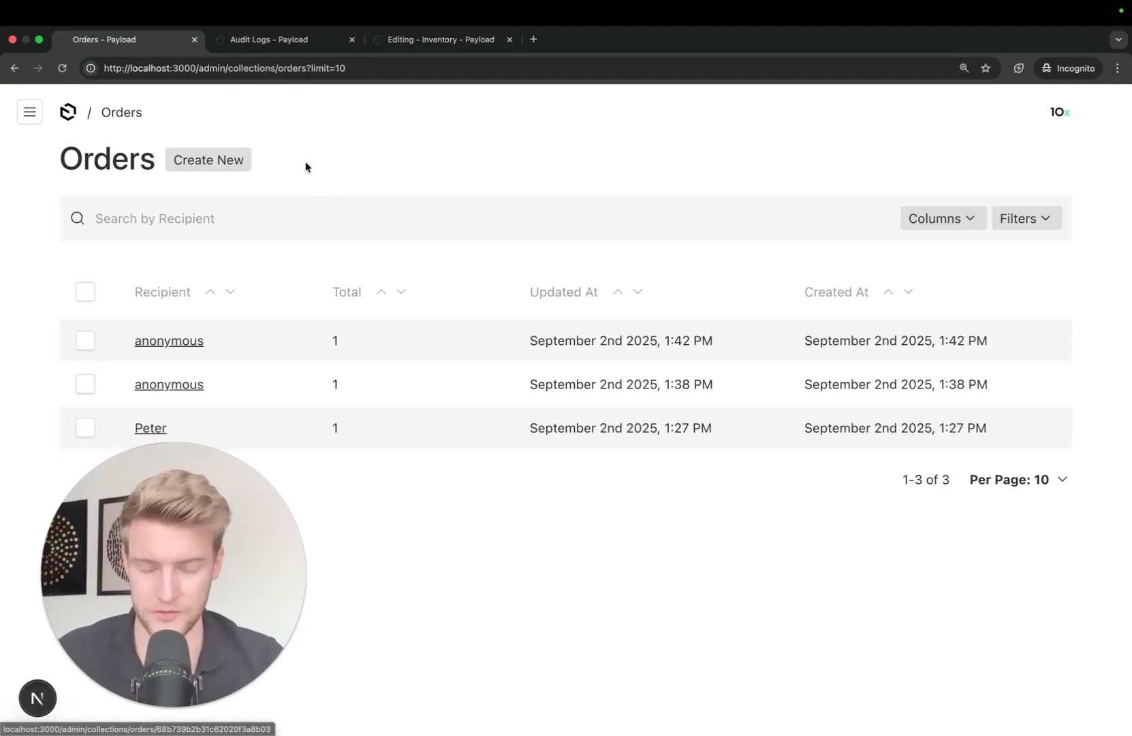
{"action": "mouse_move", "coordinate": [292, 50]}
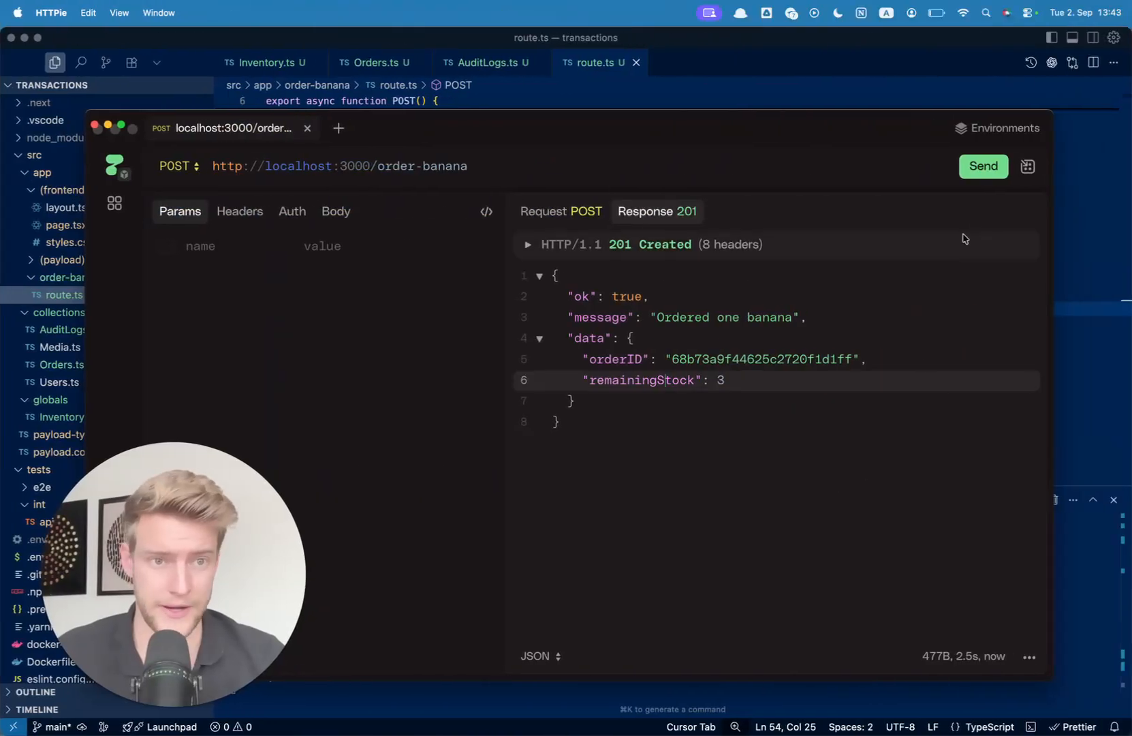
- Send two more order-banana POST requests, driving banana stock down to 0
{"action": "left_click", "coordinate": [983, 167]}
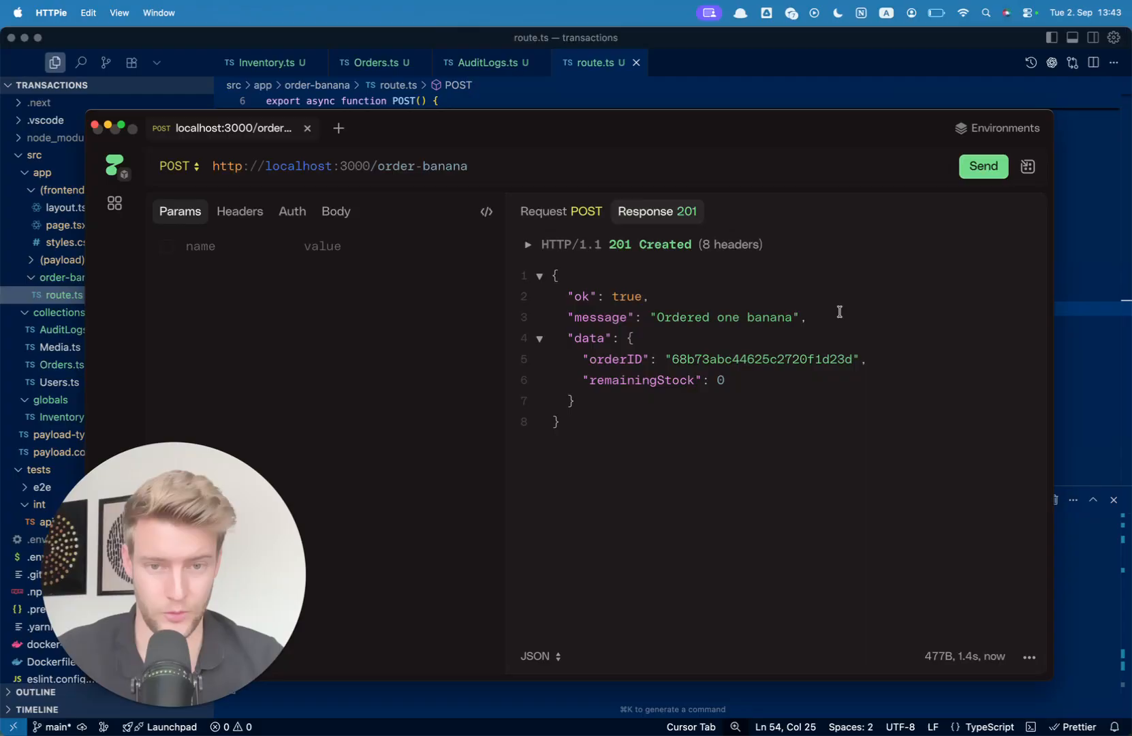
{"action": "left_click", "coordinate": [983, 166]}
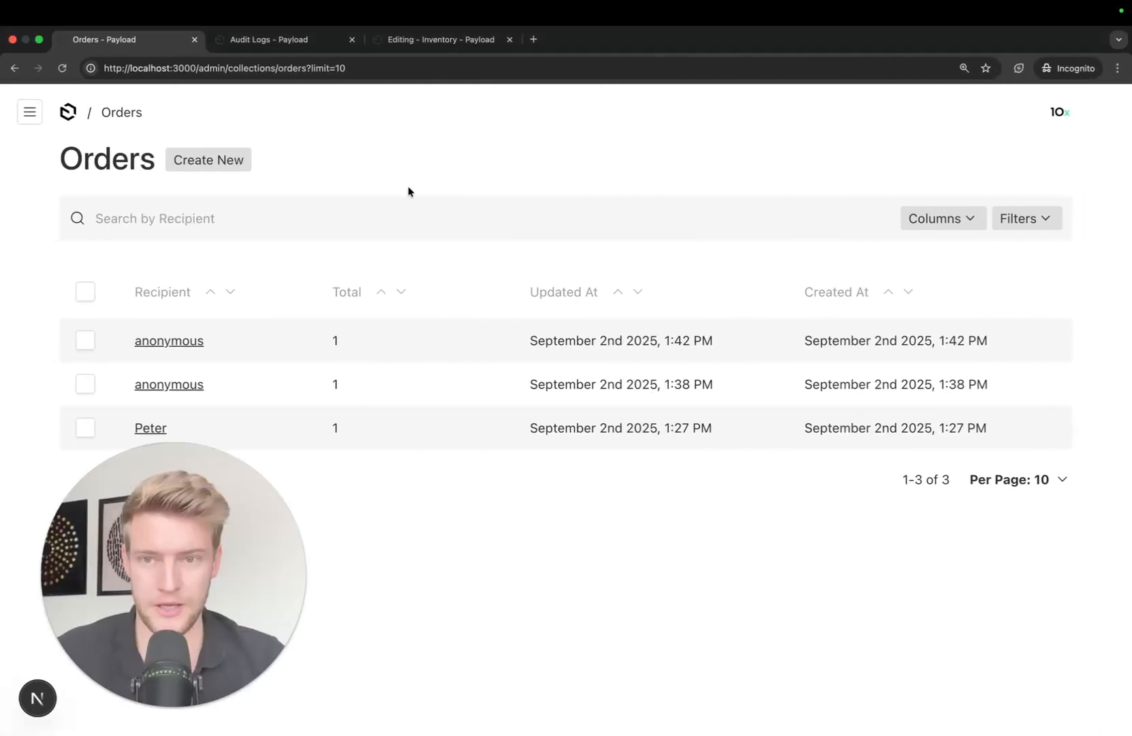
- Confirm inventory reads 0 bananas and audit logs list five create entries
{"action": "left_click", "coordinate": [440, 38]}
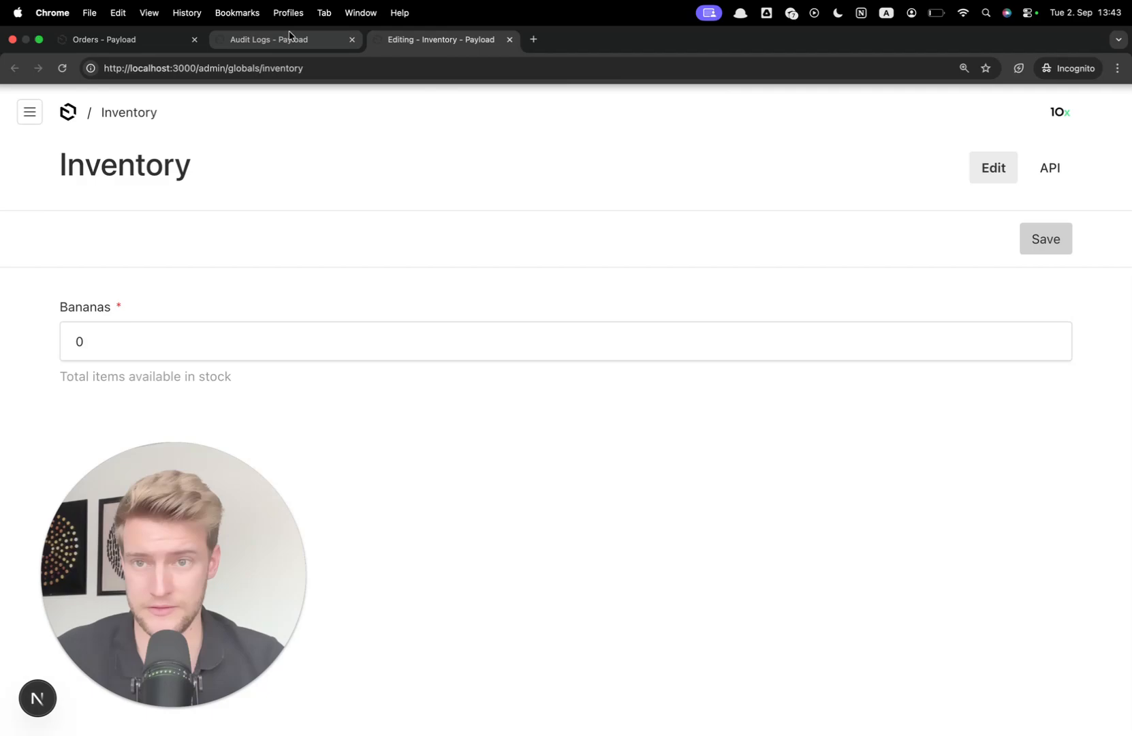
{"action": "left_click", "coordinate": [266, 38]}
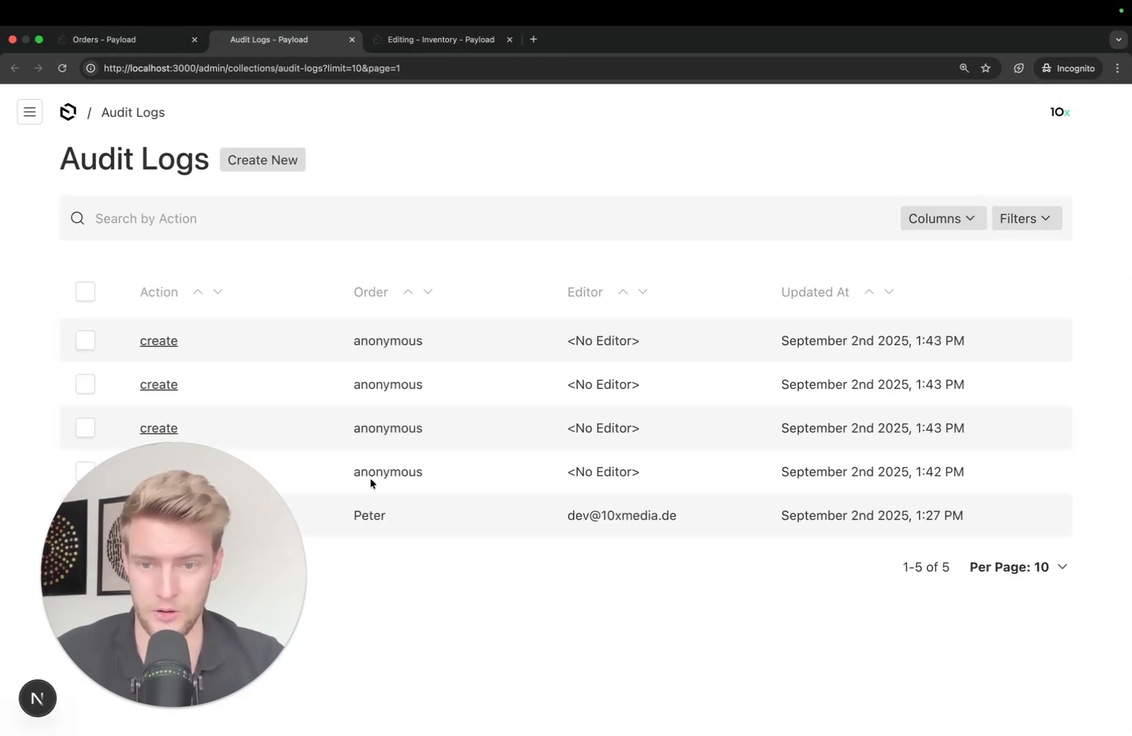
{"action": "mouse_move", "coordinate": [366, 288]}
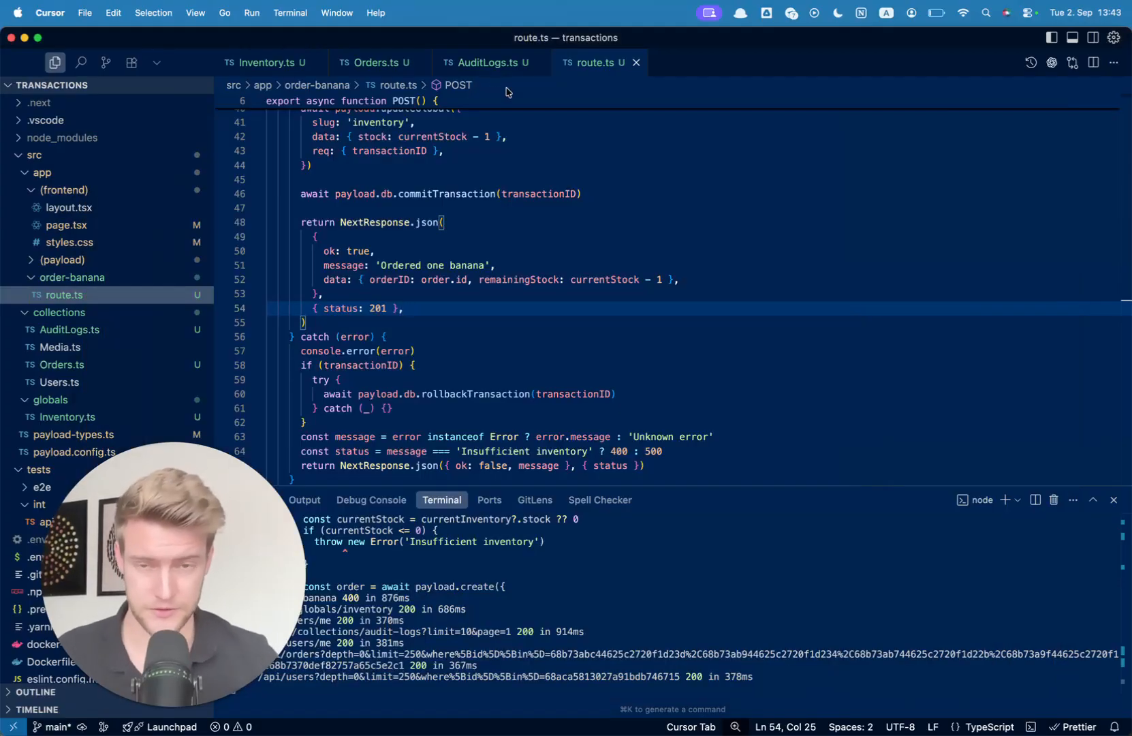
- Return to route.ts in Cursor at the commit and success response code
{"action": "left_click", "coordinate": [474, 307]}
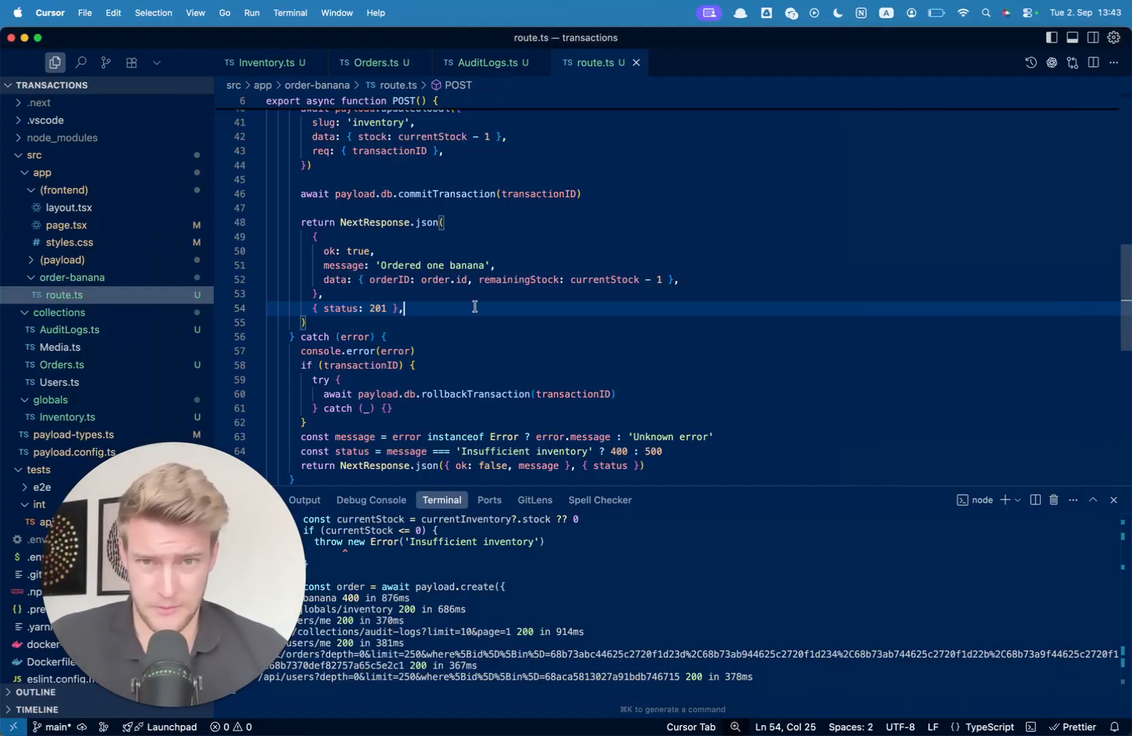